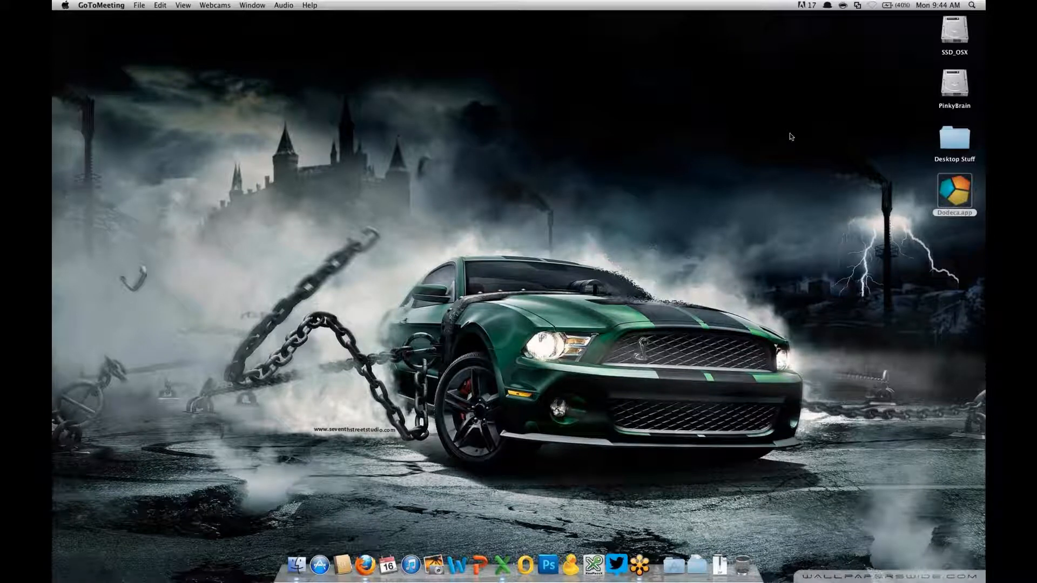
# - Launch Dodeca.app from the desktop and enlarge the Admin Sample Application window to full screen
pyautogui.click(954, 194)
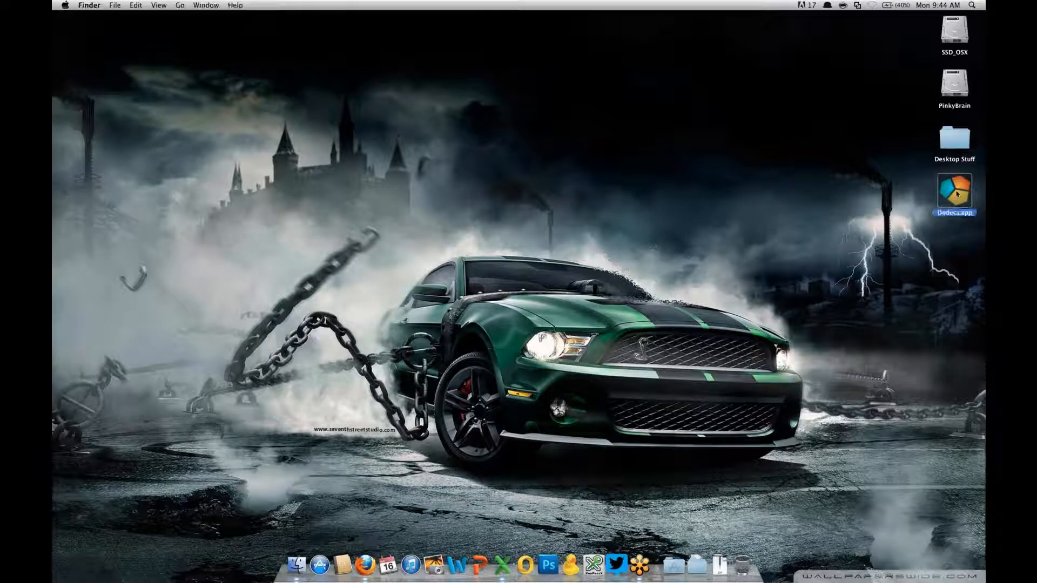
pyautogui.doubleClick(954, 193)
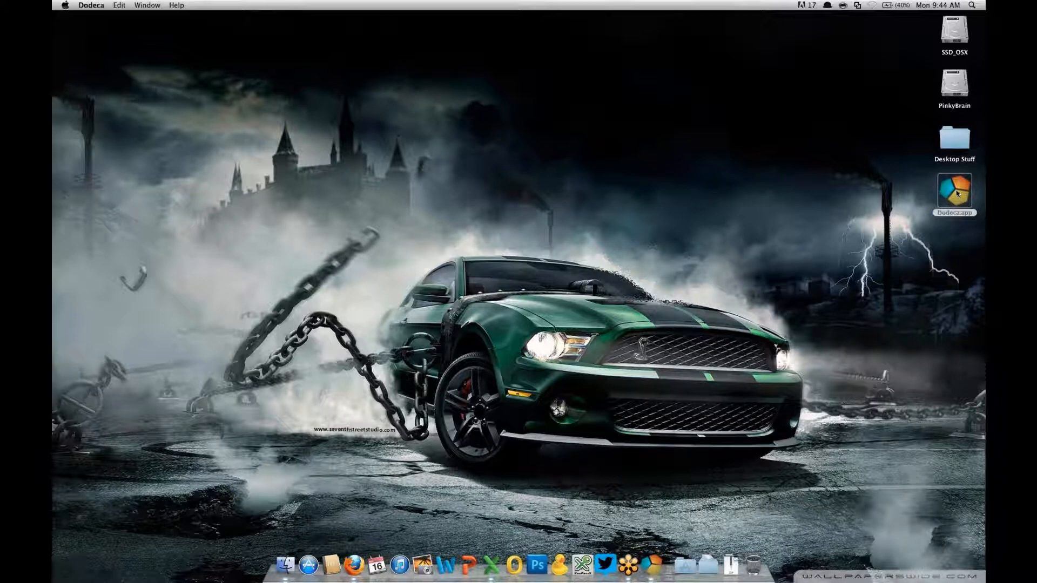
pyautogui.doubleClick(954, 193)
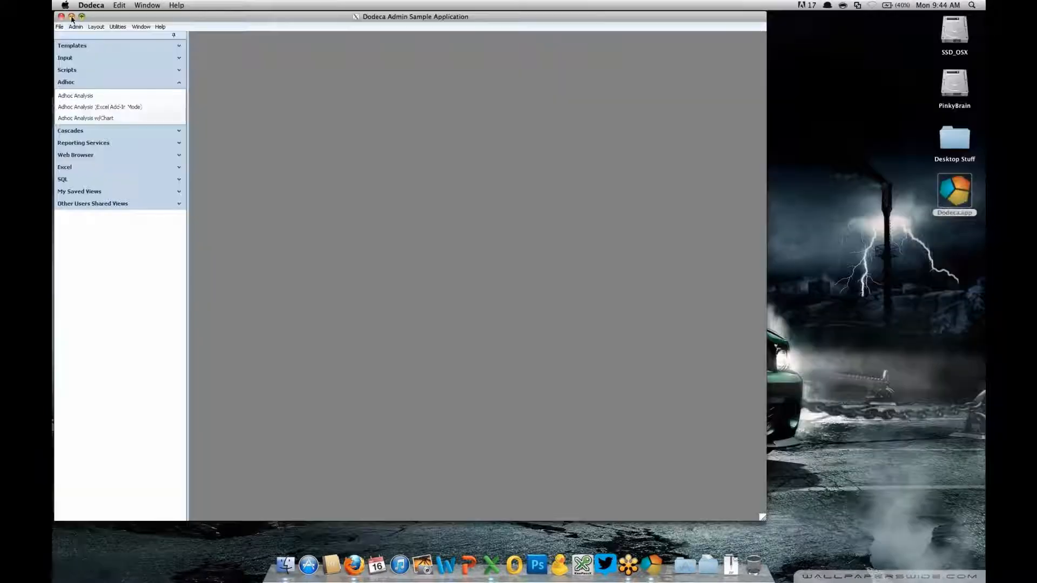
pyautogui.click(73, 46)
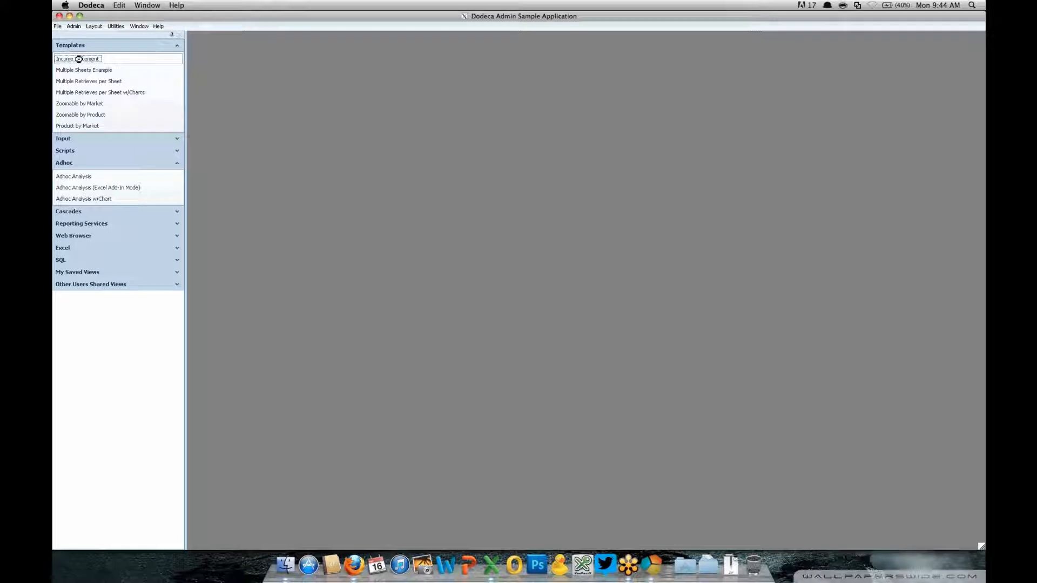
# - Run the Income Statement template and switch its market to California for Diet Cream, Actual
pyautogui.doubleClick(78, 59)
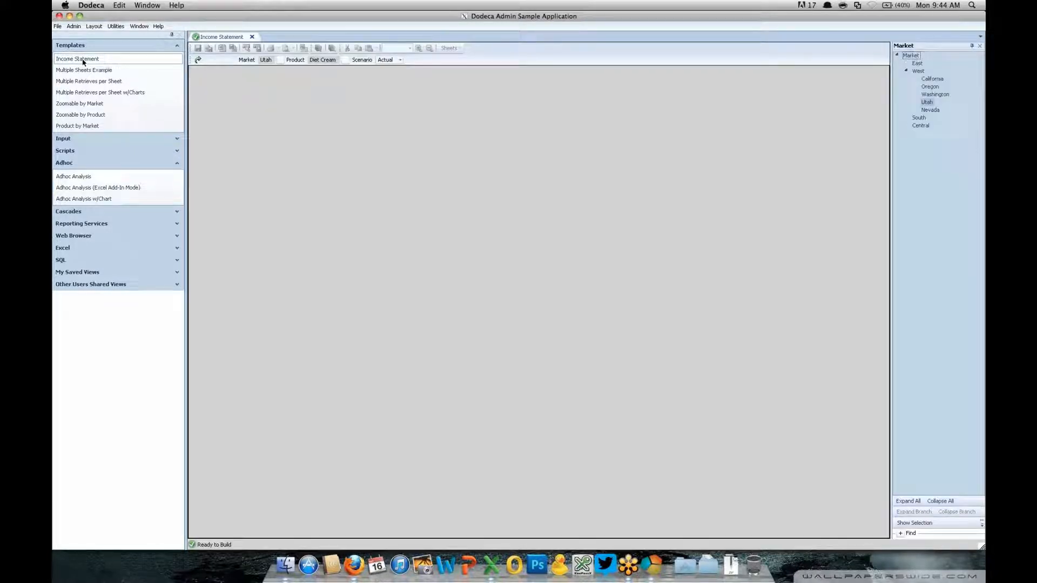
pyautogui.doubleClick(77, 58)
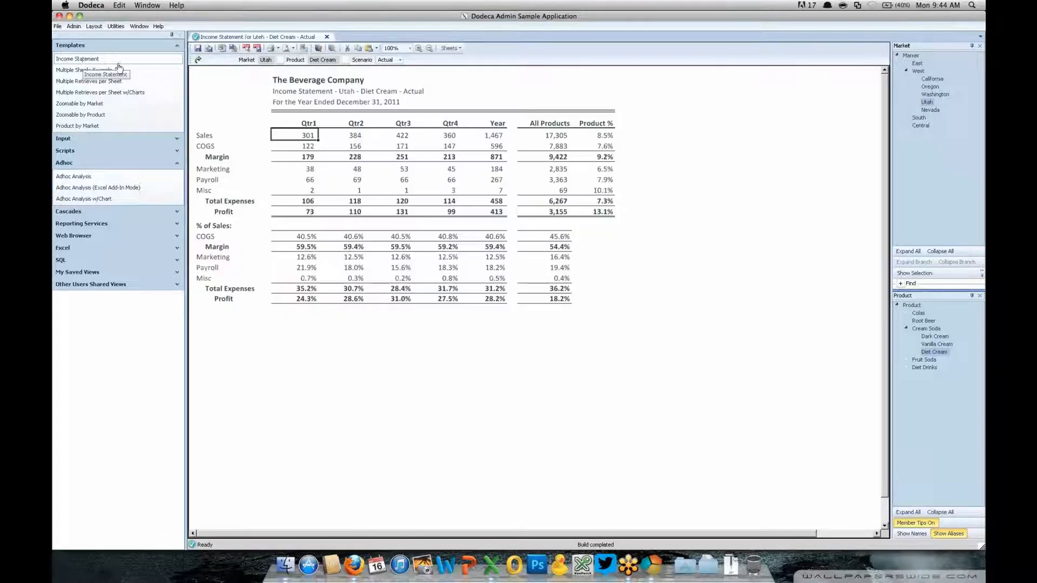
pyautogui.moveTo(945, 89)
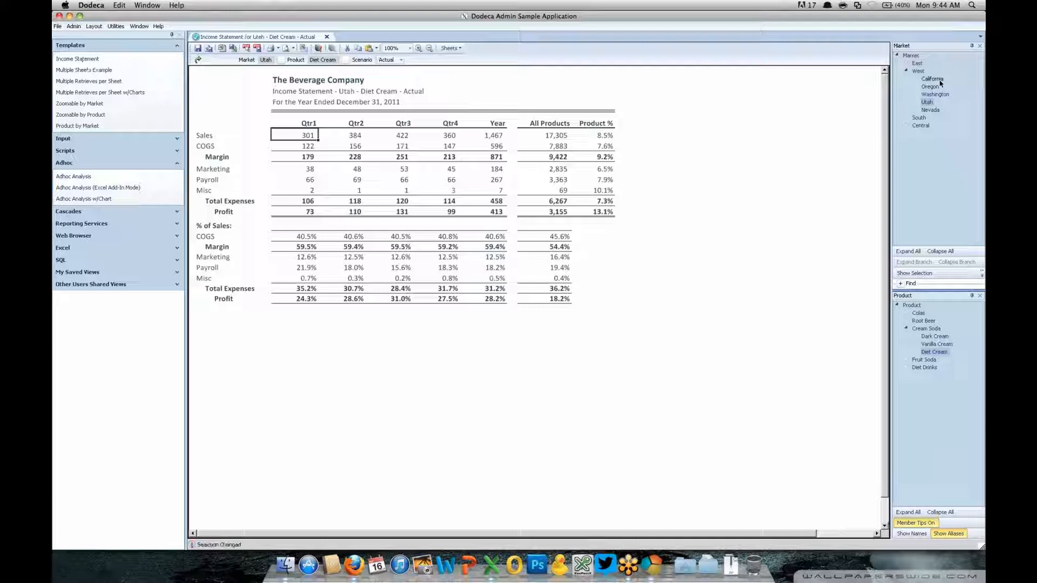
pyautogui.click(933, 79)
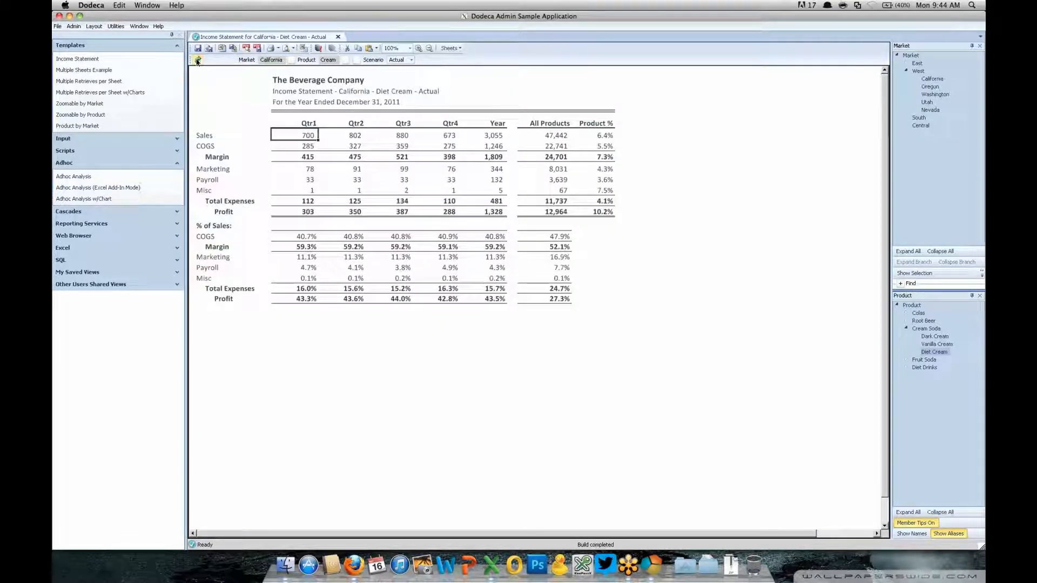
pyautogui.moveTo(198, 59)
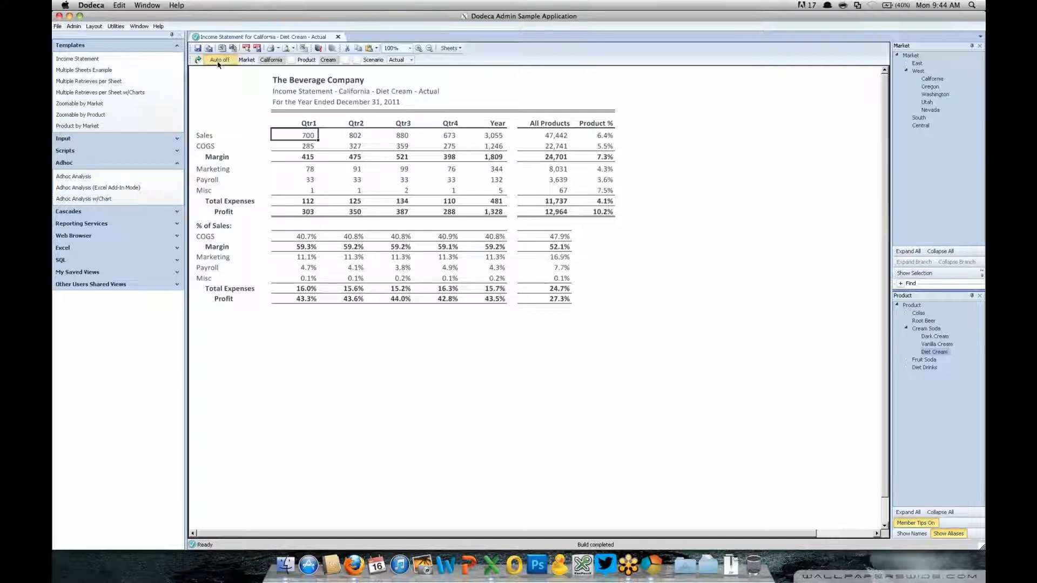
# - Turn Auto build on and move the market through East and New York to Massachusetts
pyautogui.click(219, 60)
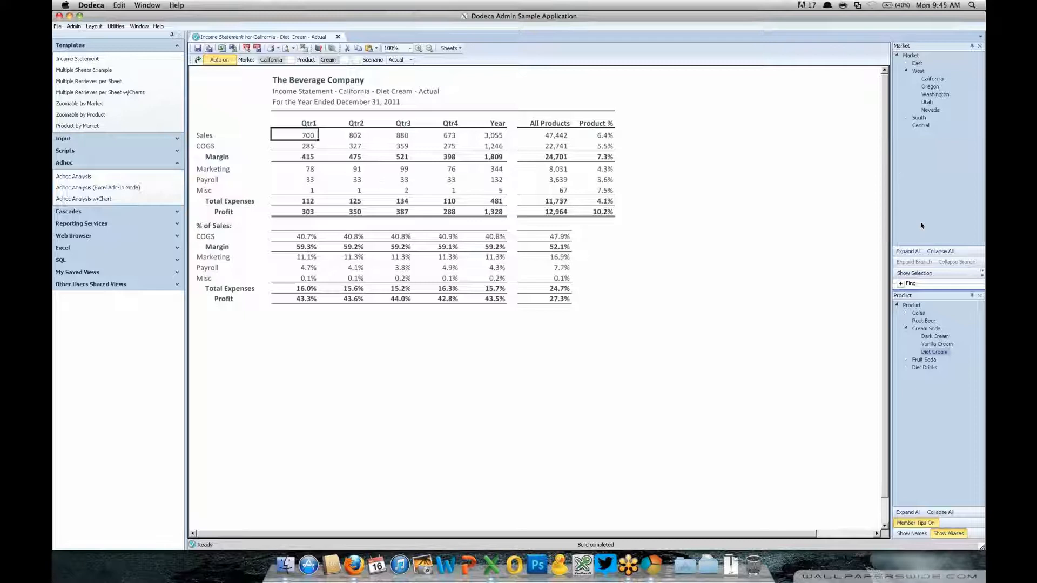
pyautogui.click(911, 55)
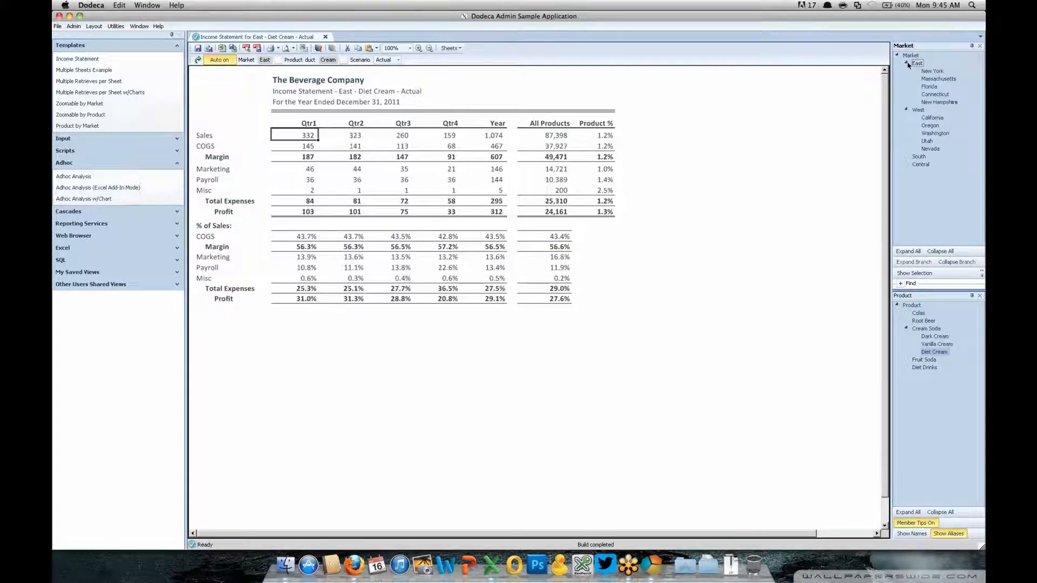
pyautogui.click(932, 71)
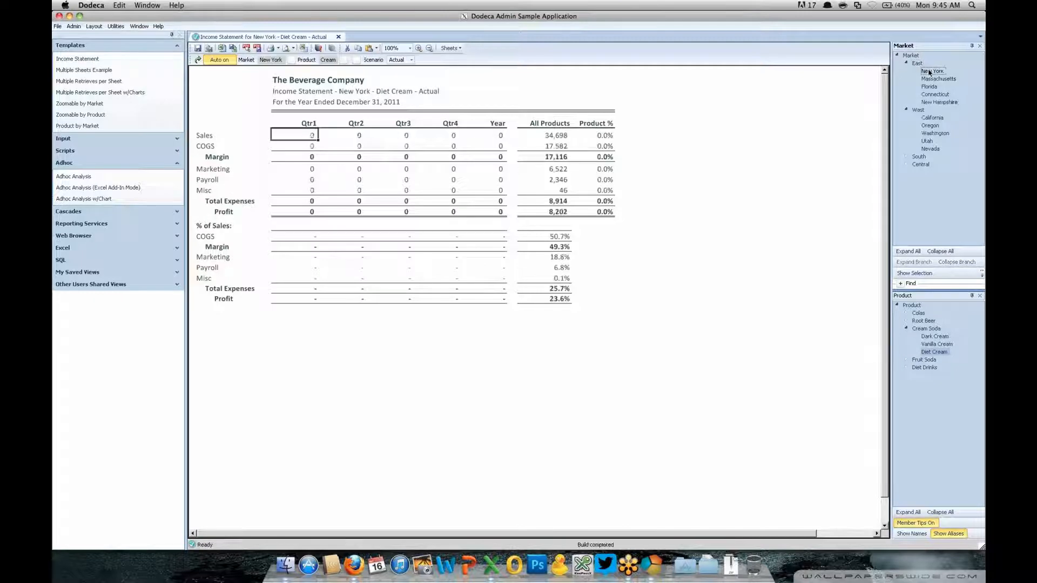
pyautogui.click(939, 78)
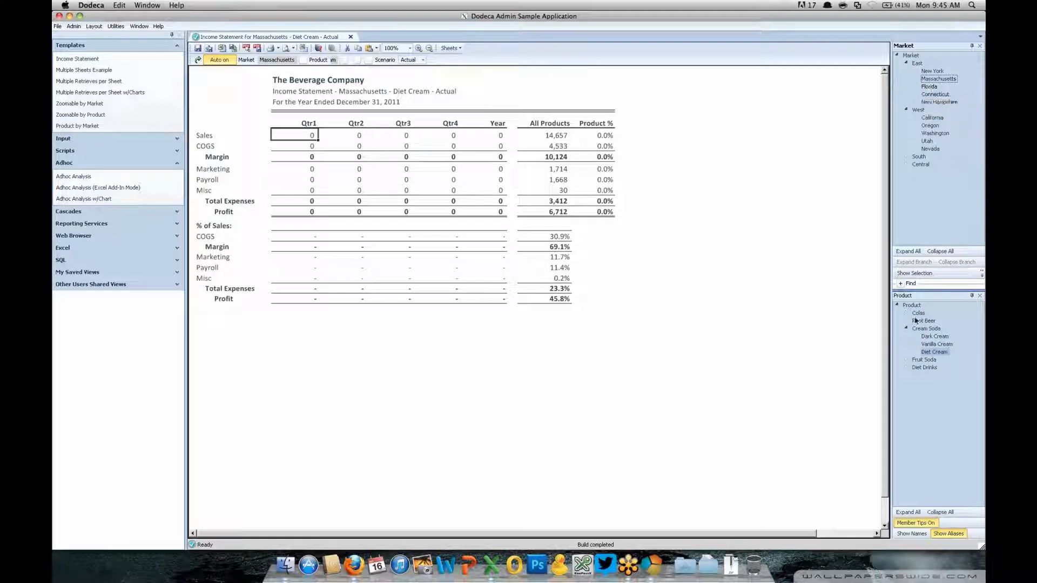
# - Switch the product to Cola under Colas and settle the market back on Massachusetts
pyautogui.click(906, 313)
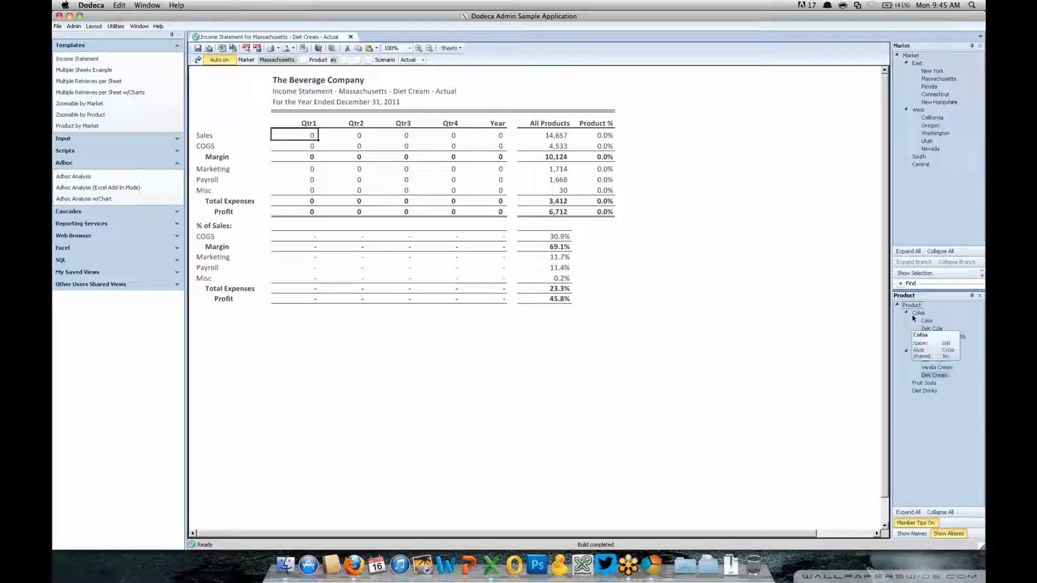
pyautogui.click(927, 321)
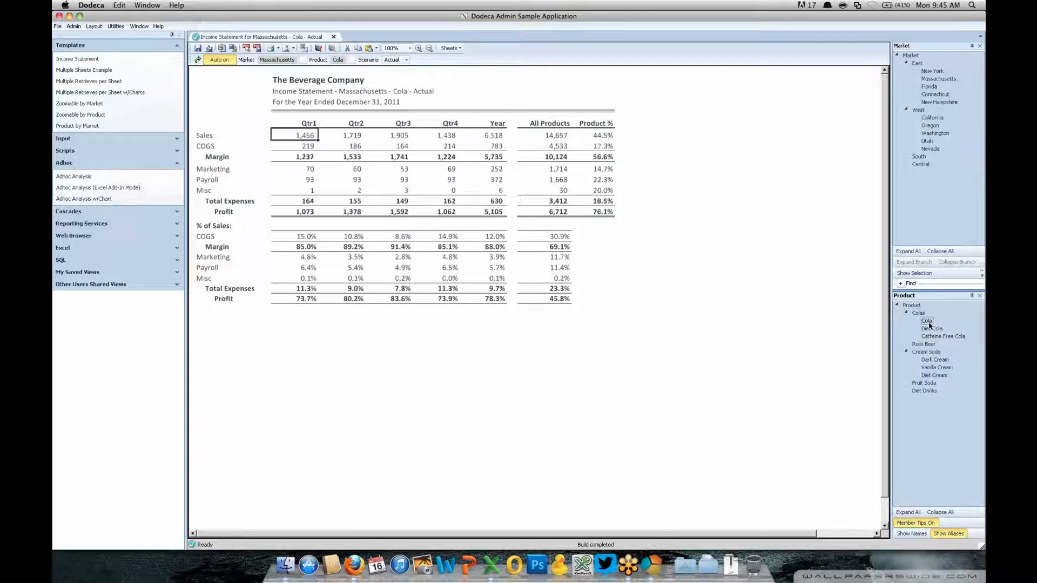
pyautogui.moveTo(932, 329)
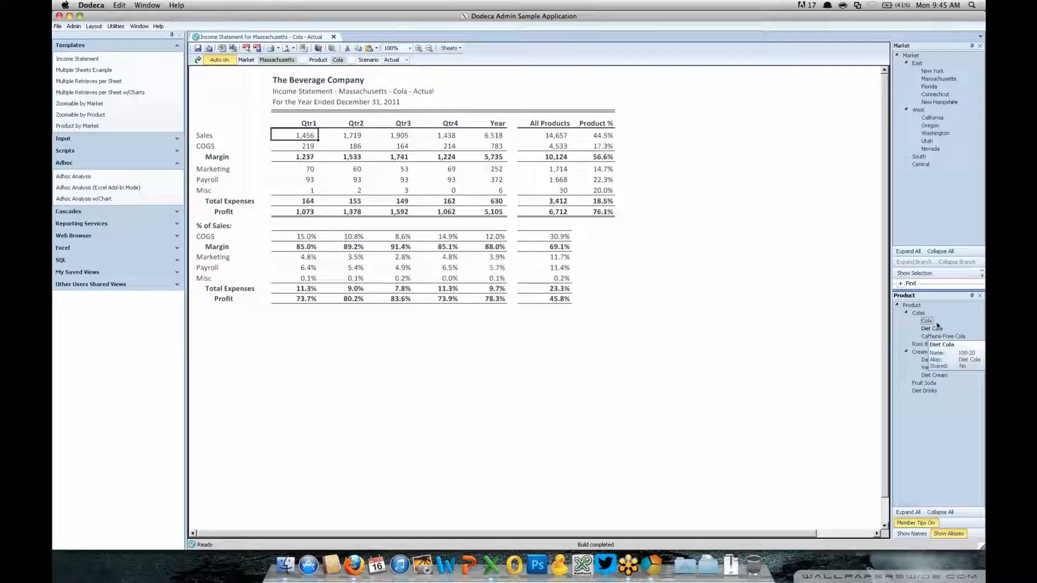
pyautogui.click(932, 71)
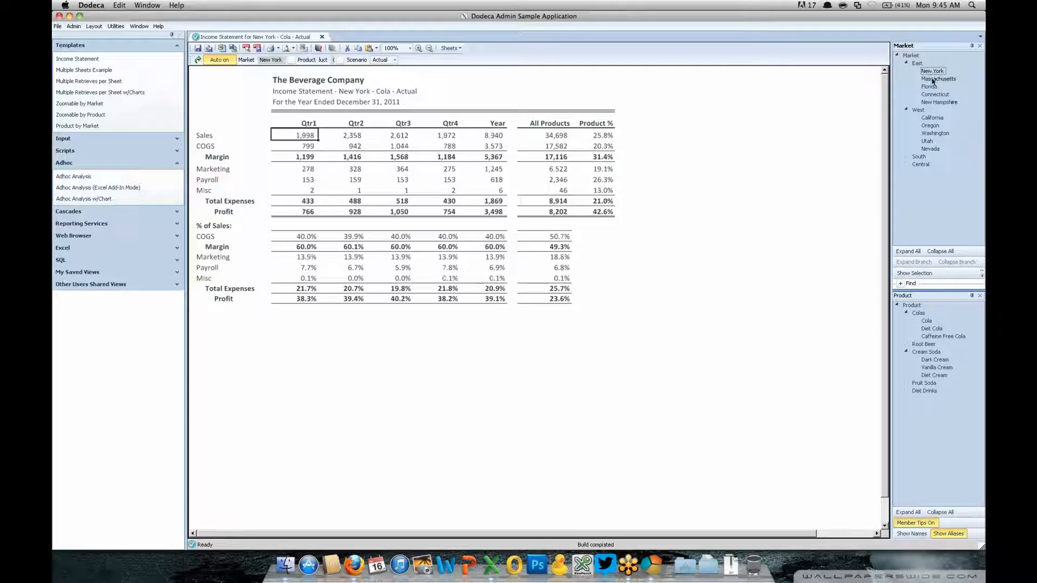
pyautogui.click(938, 79)
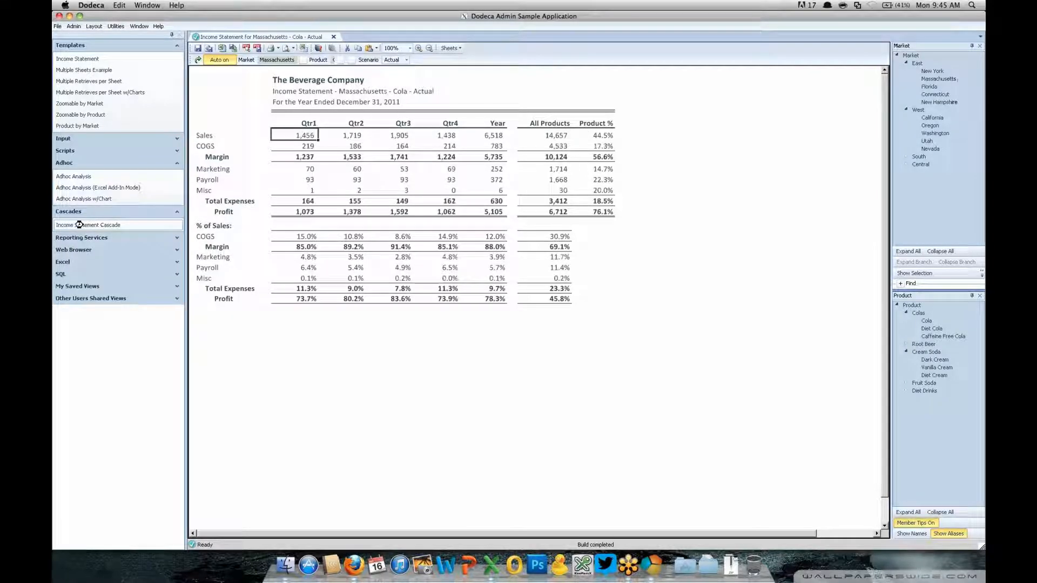
# - Review the cascade's Product and Market selectors, then build one income statement sheet per East market
pyautogui.click(88, 224)
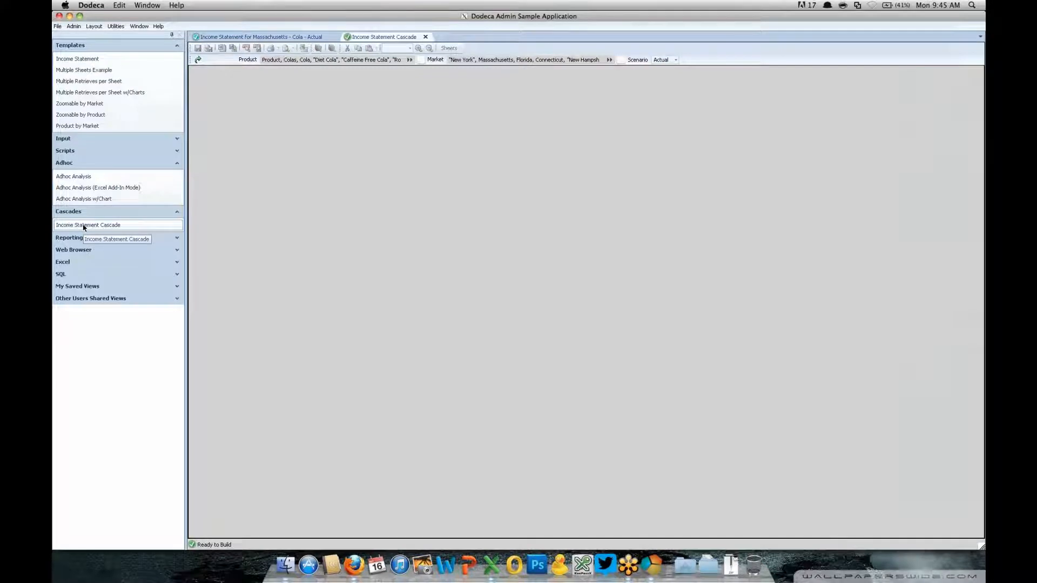
pyautogui.moveTo(237, 114)
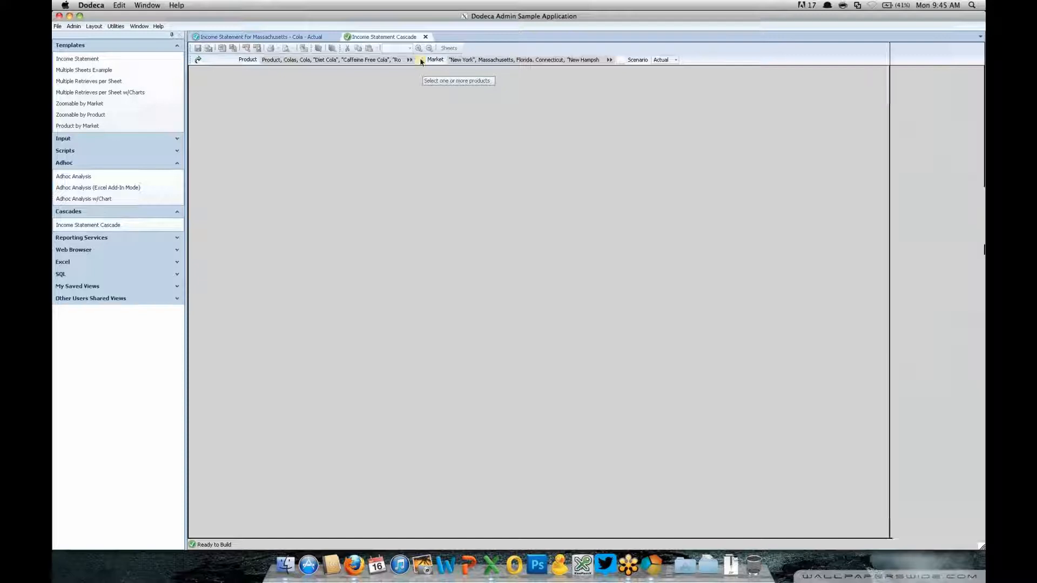
pyautogui.click(410, 59)
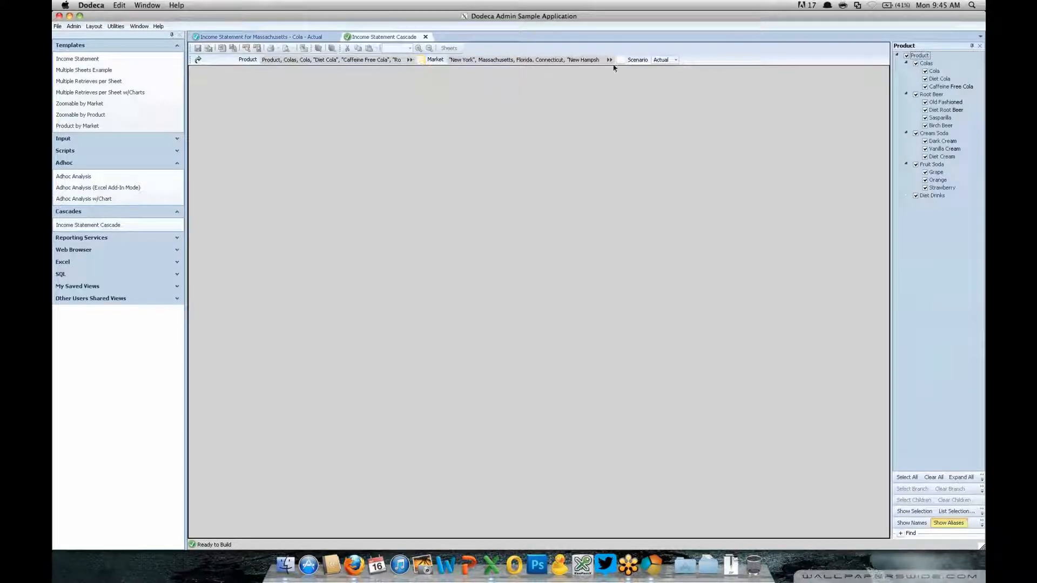
pyautogui.click(608, 59)
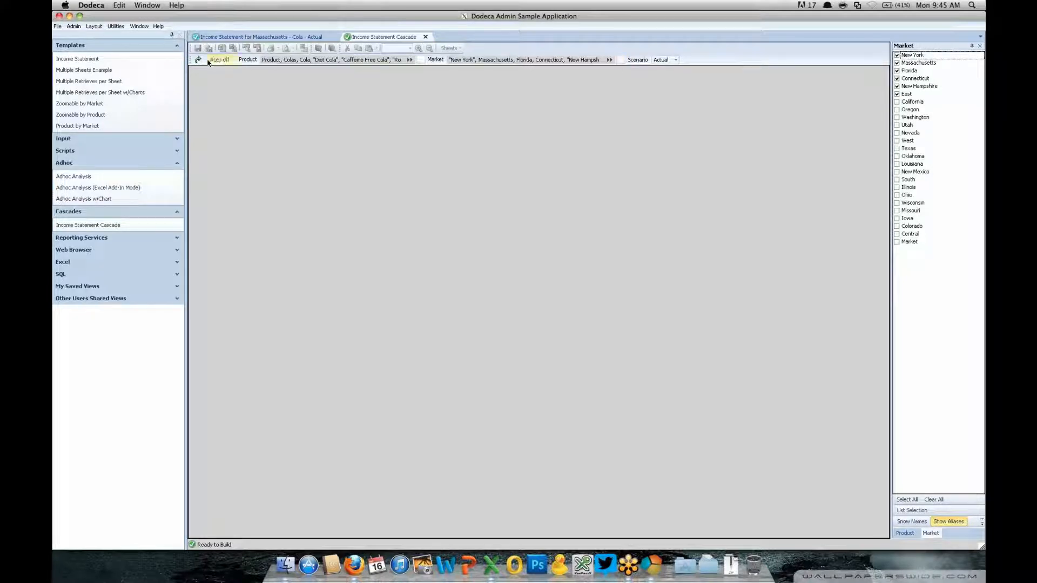
pyautogui.click(197, 59)
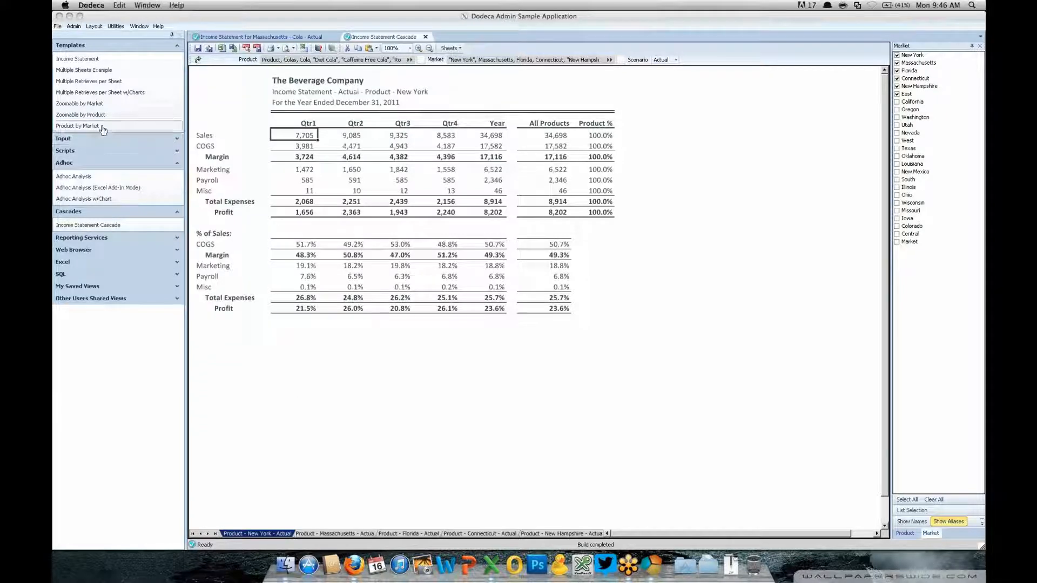
pyautogui.click(78, 126)
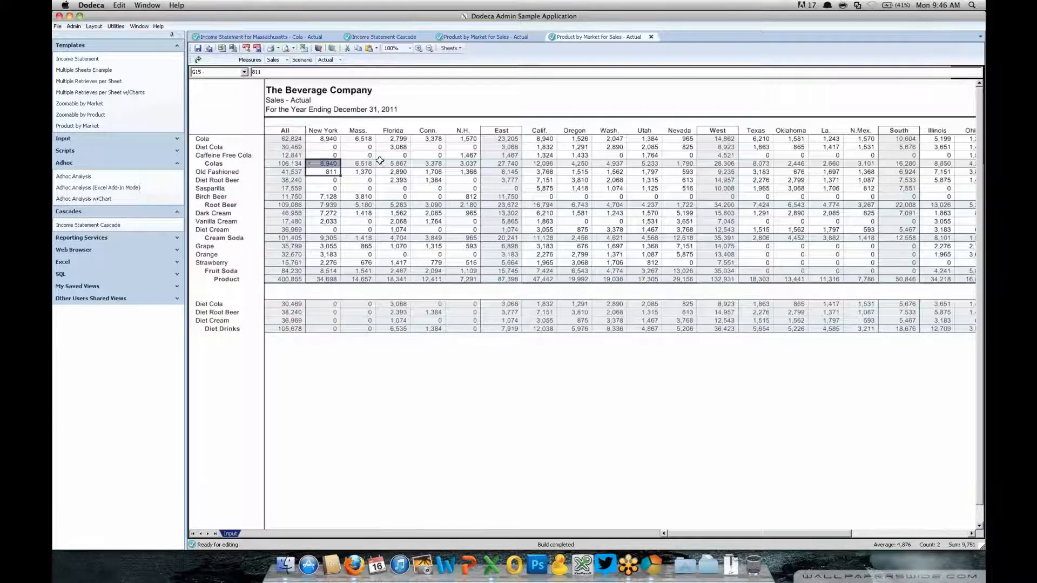
pyautogui.click(508, 164)
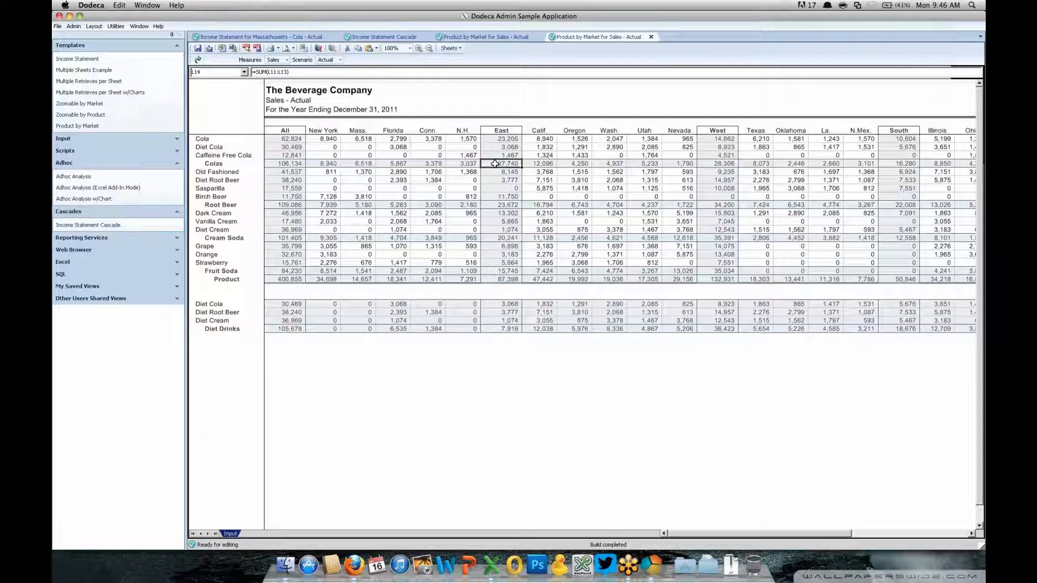
pyautogui.moveTo(505, 163)
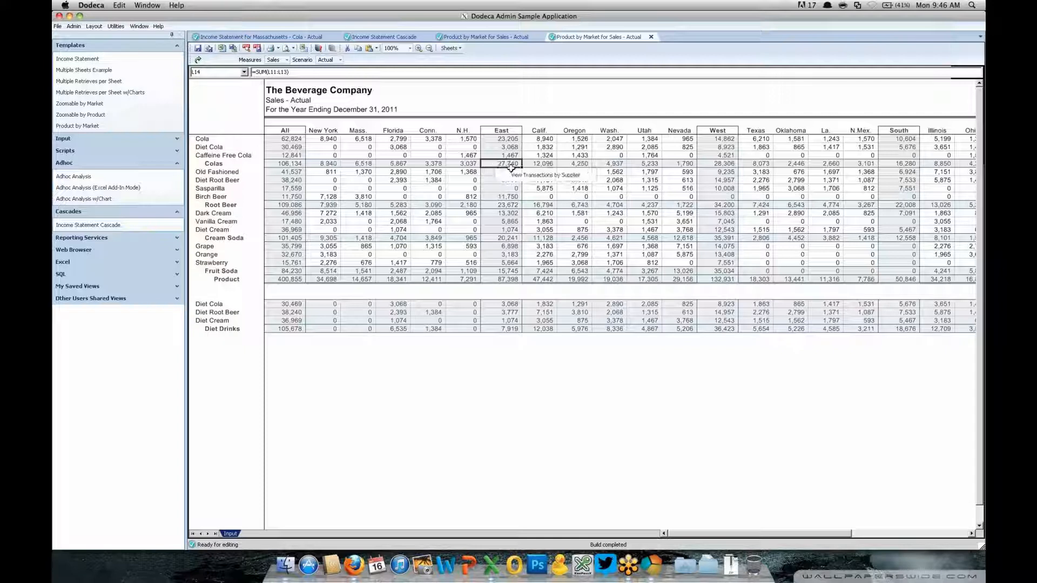
pyautogui.moveTo(542, 175)
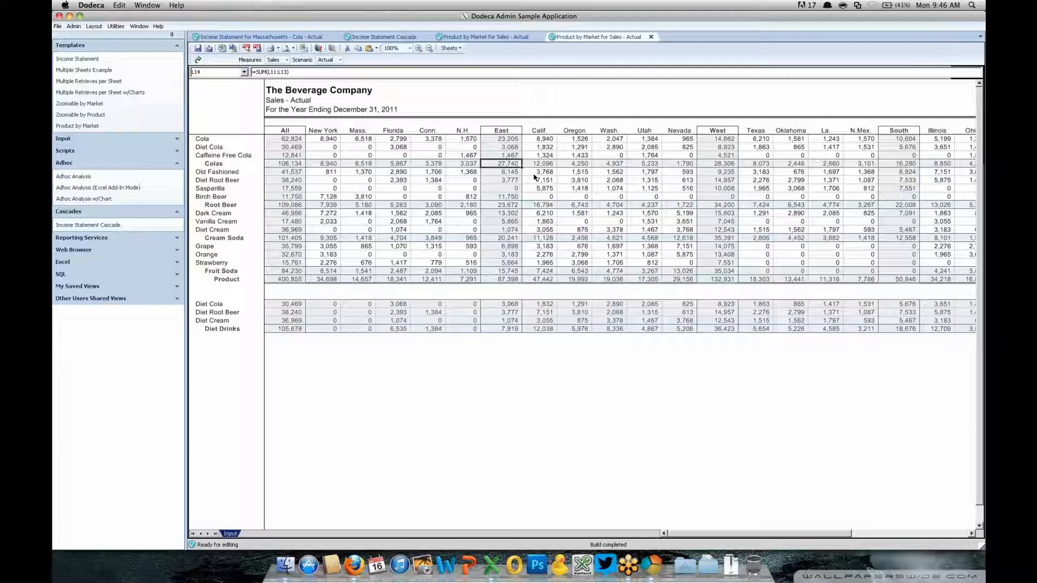
# - View Transactions by Supplier for East Colas and scroll to the 27,677.69 report total
pyautogui.click(705, 36)
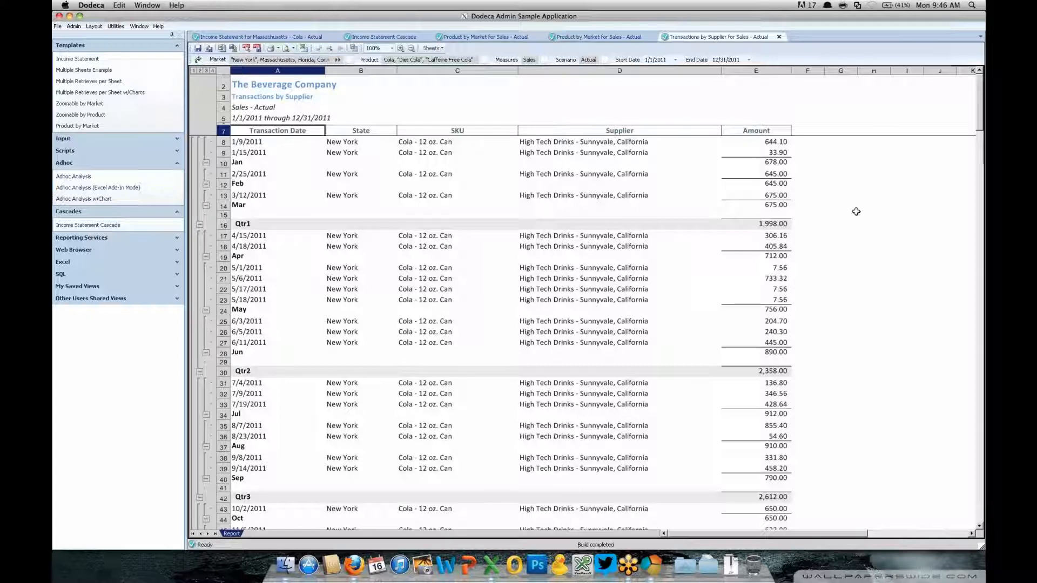
pyautogui.scroll(-3)
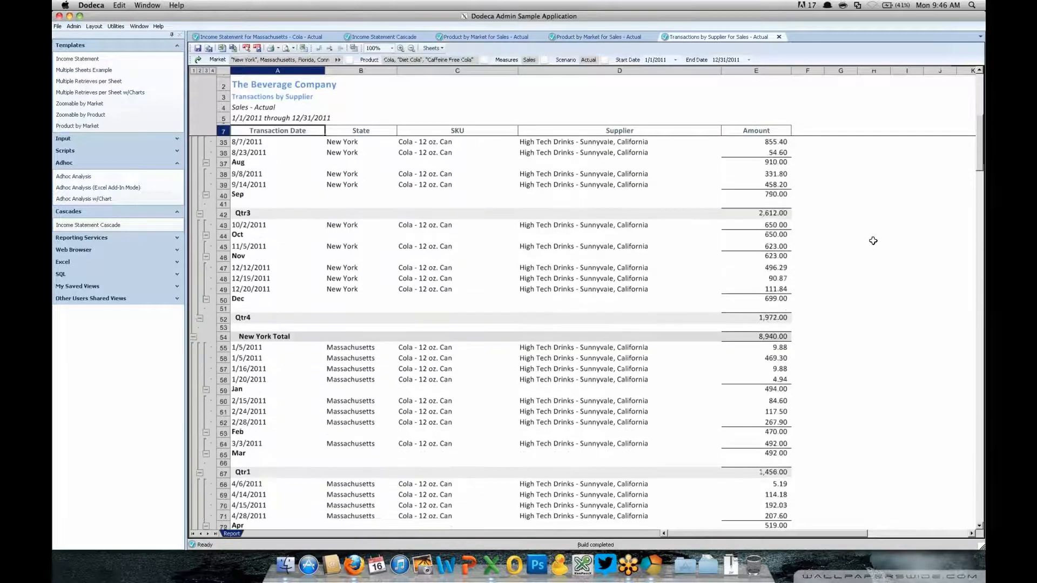
pyautogui.scroll(-3)
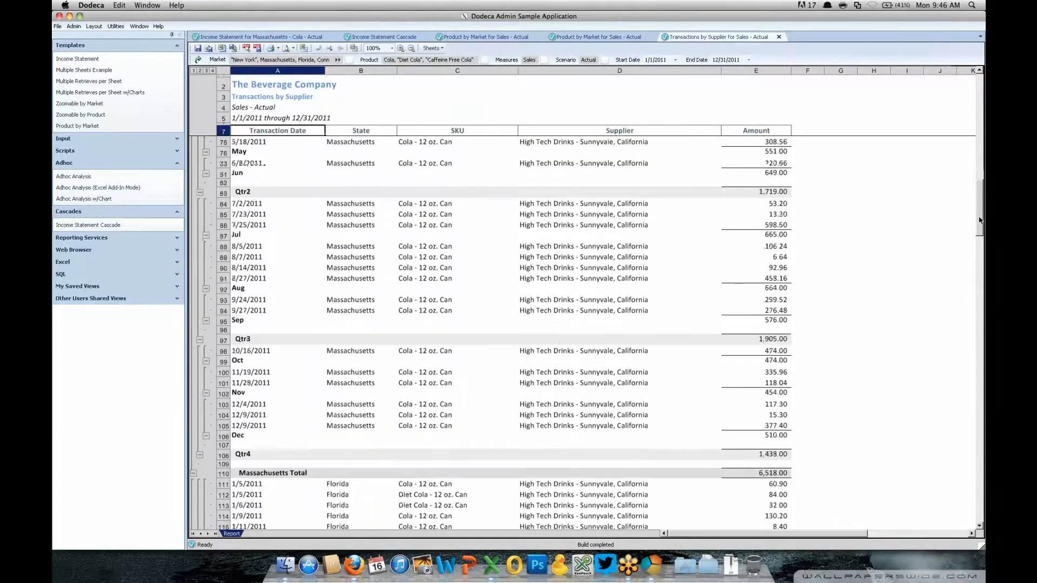
pyautogui.scroll(-3)
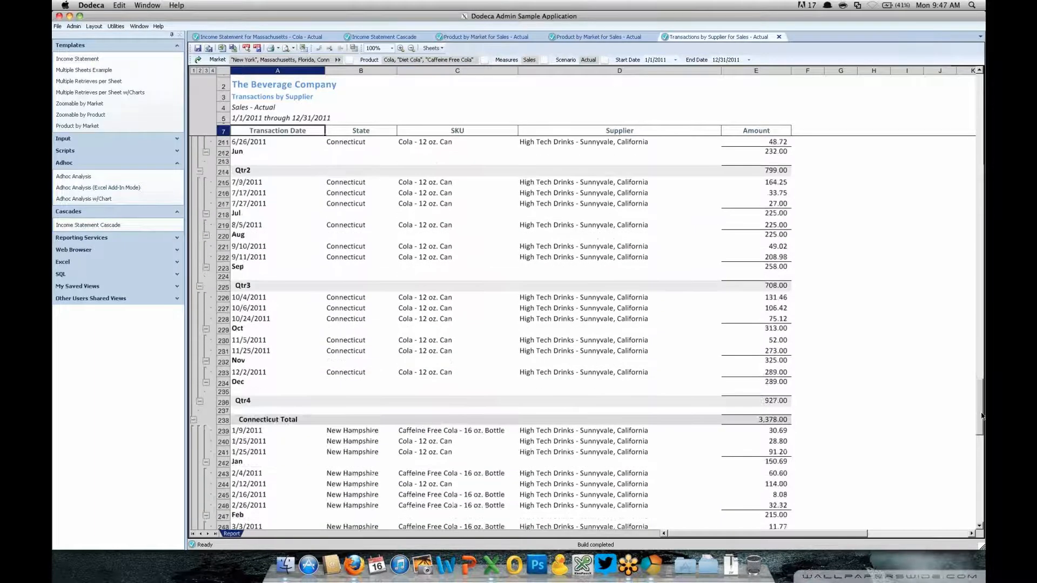
pyautogui.scroll(-3)
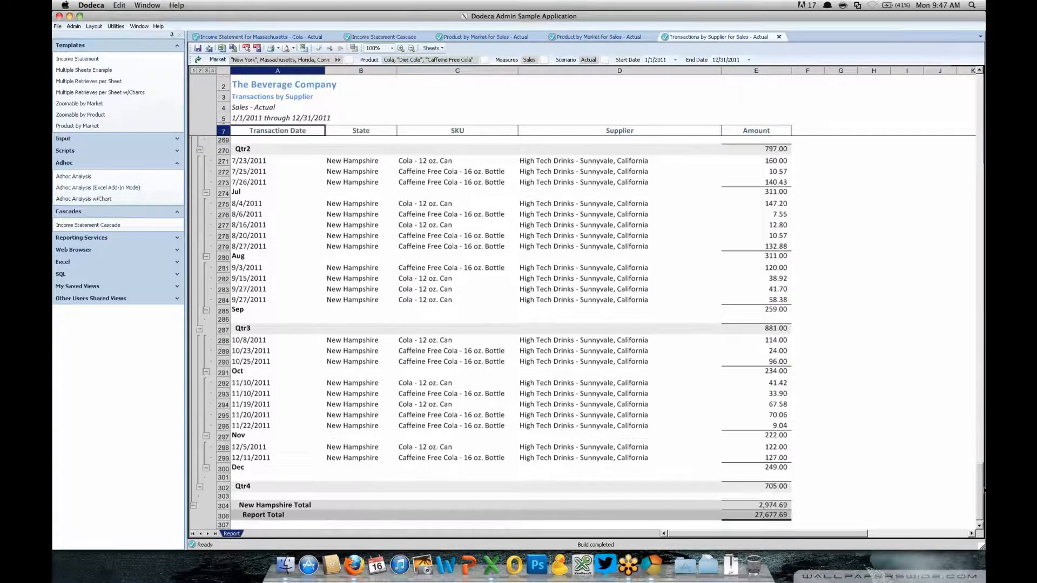
pyautogui.moveTo(893, 447)
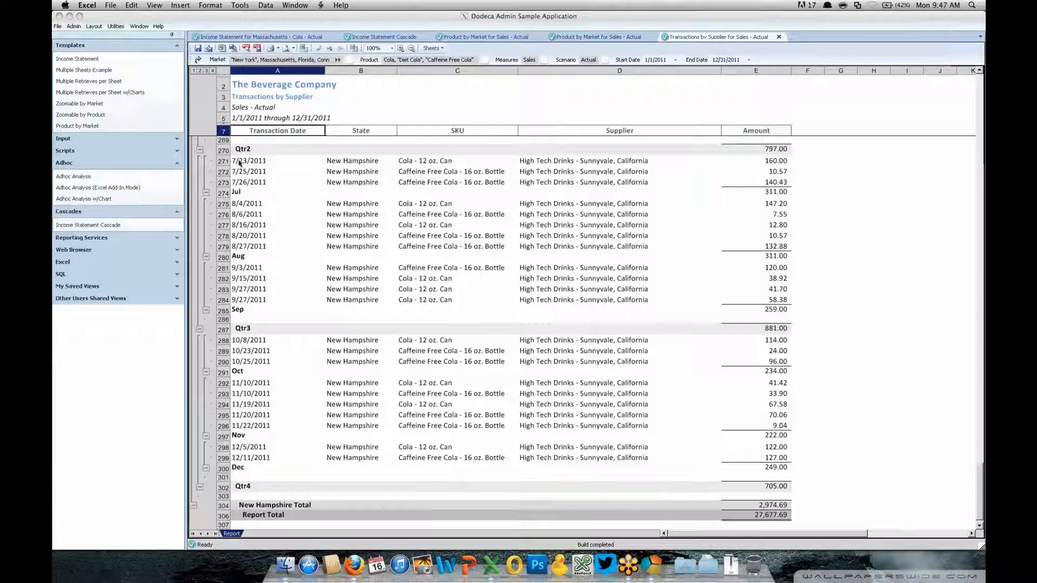
# - In Input by Product for Texas sales, change Diet Cola's March budget from 300 to 500 and send it
pyautogui.click(64, 138)
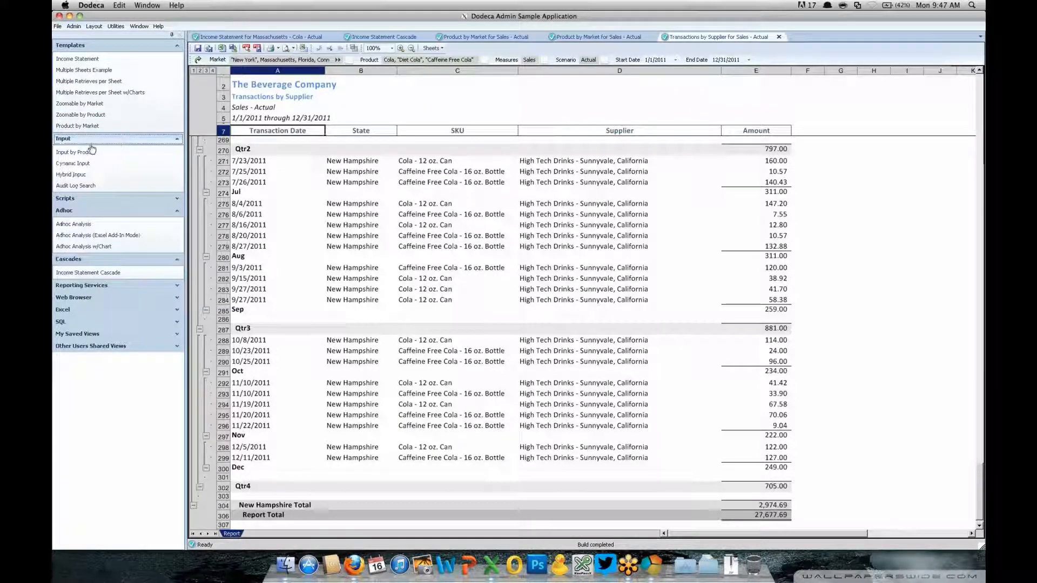
pyautogui.click(76, 152)
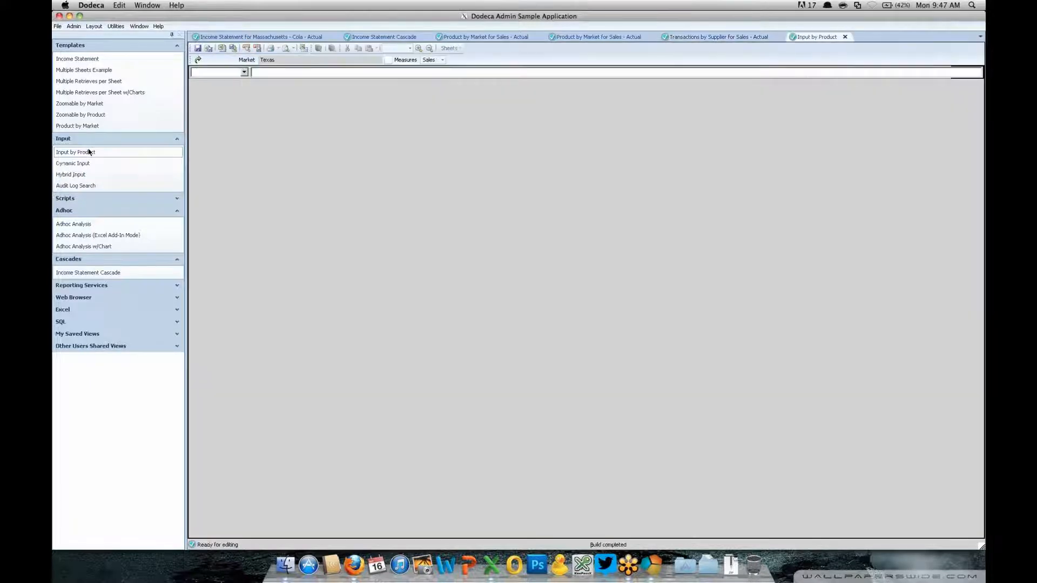
pyautogui.click(76, 153)
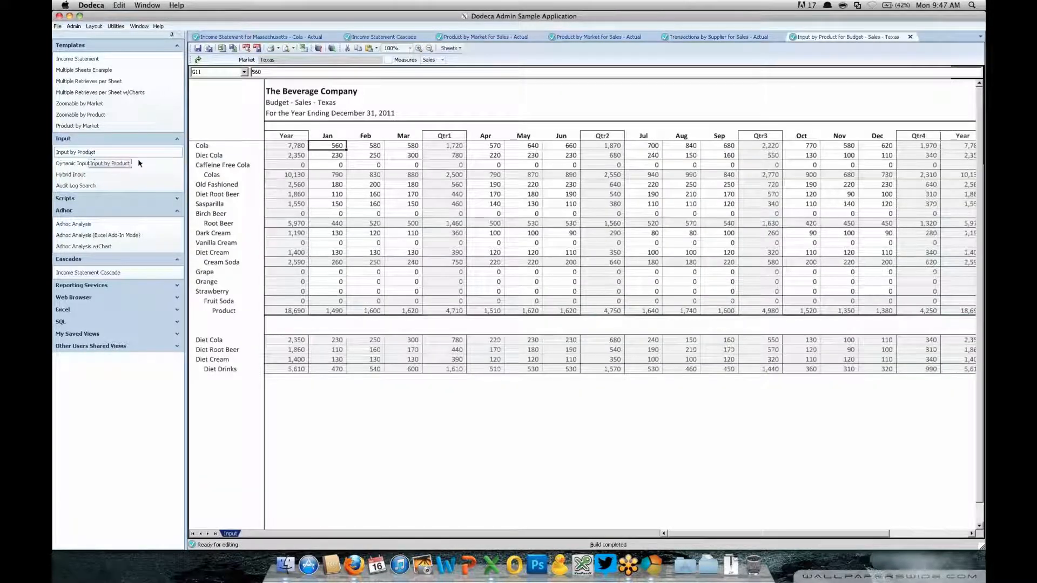
pyautogui.click(412, 155)
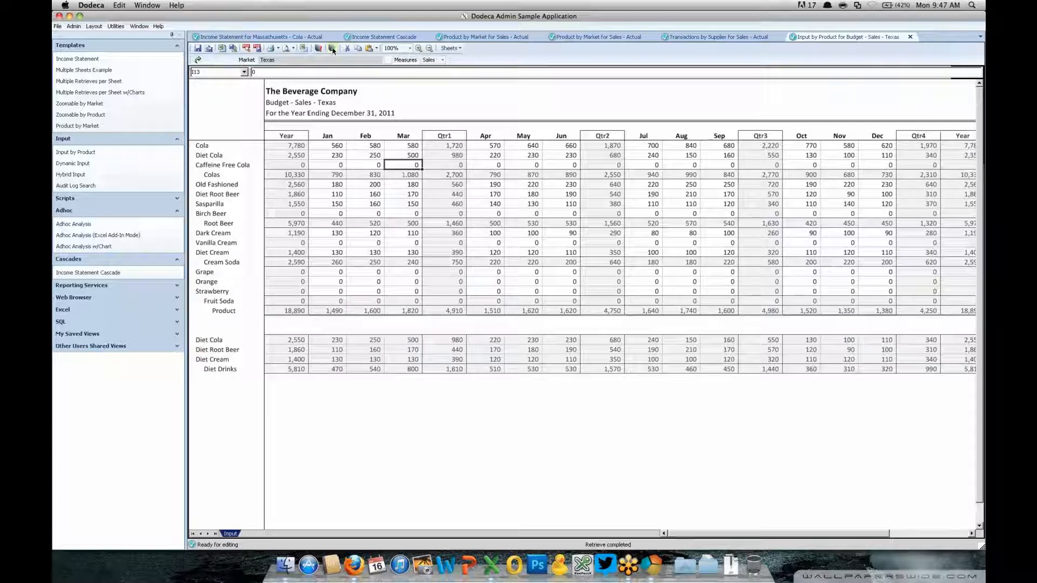
pyautogui.click(332, 48)
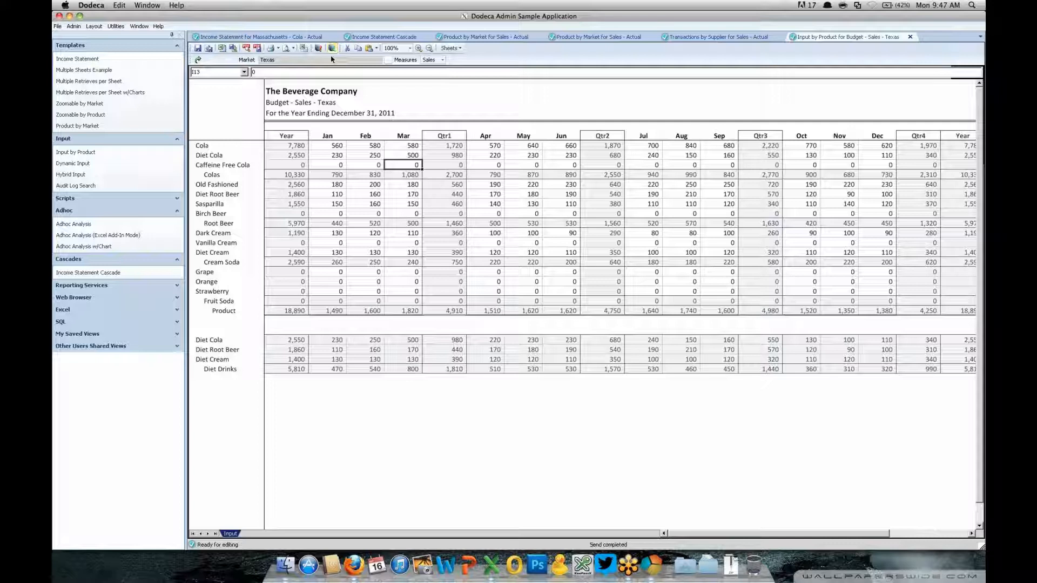
pyautogui.moveTo(401, 154)
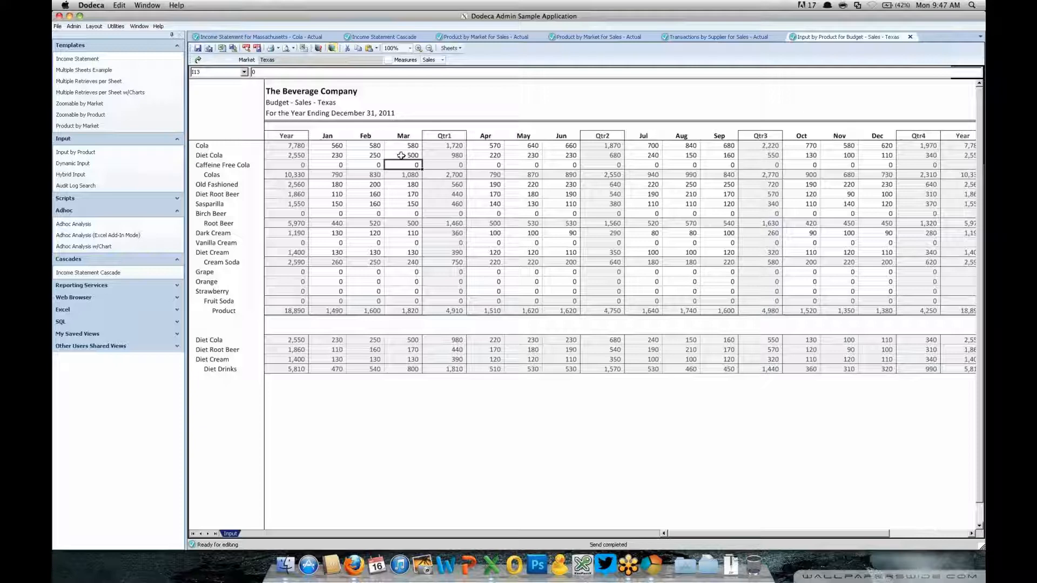
# - Show the audit log for the Diet Cola March cell, listing its change from 300 to 500
pyautogui.rightClick(412, 155)
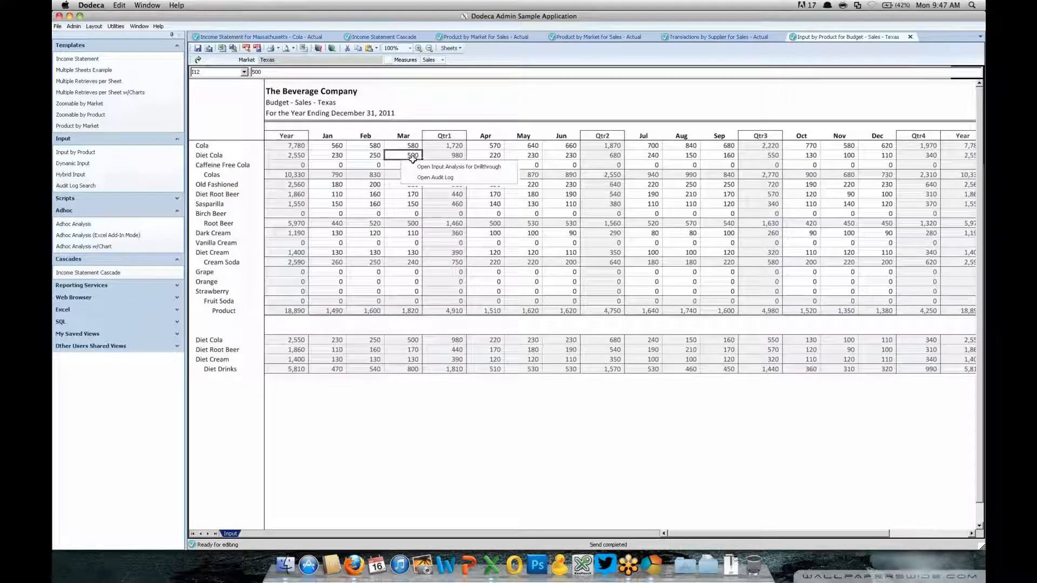
pyautogui.click(435, 177)
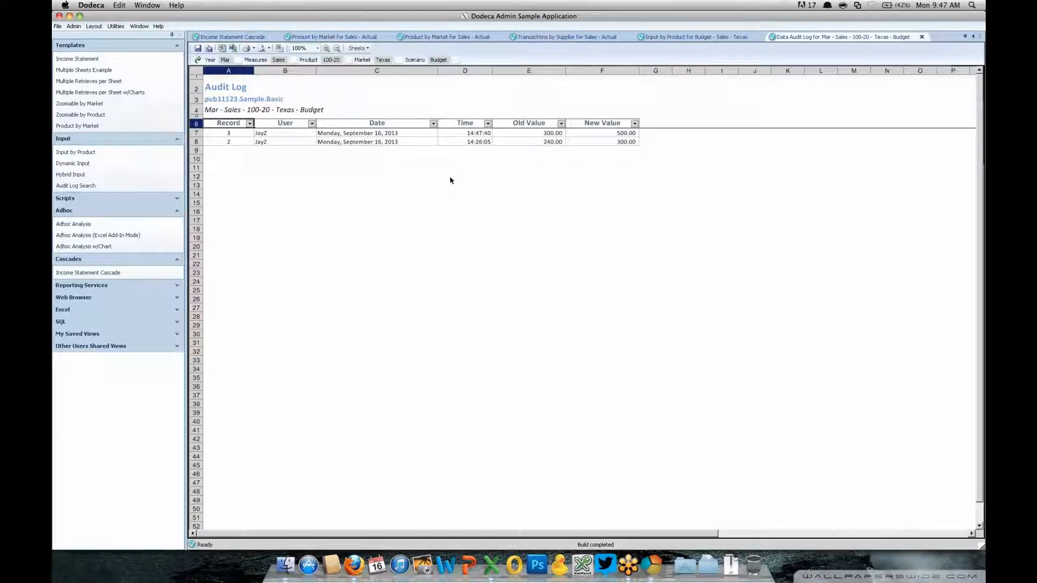
pyautogui.moveTo(370, 387)
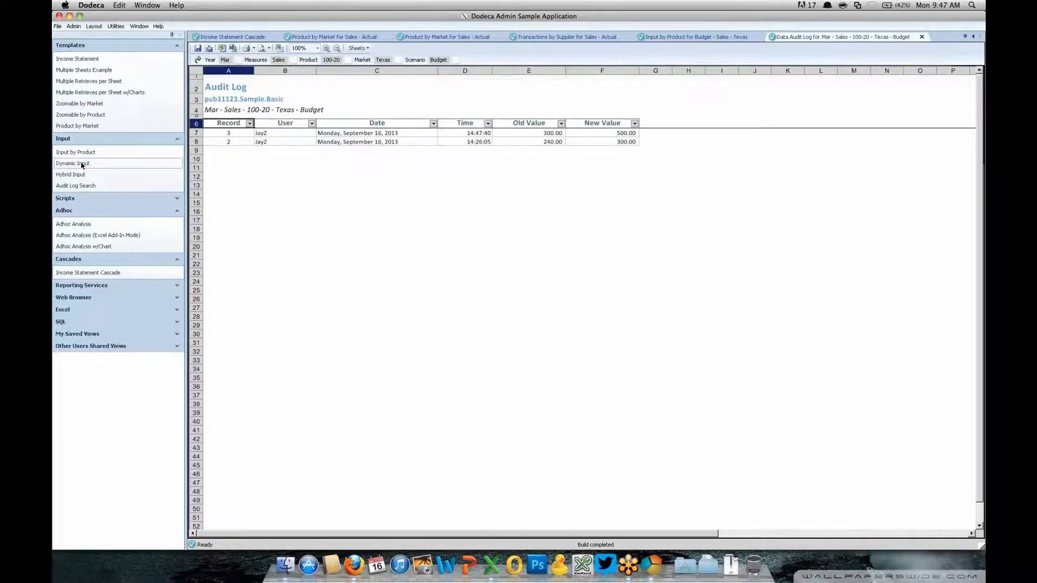
# - Build the Dynamic Input sheet with the Colas products kept checked in the Product selector
pyautogui.click(72, 163)
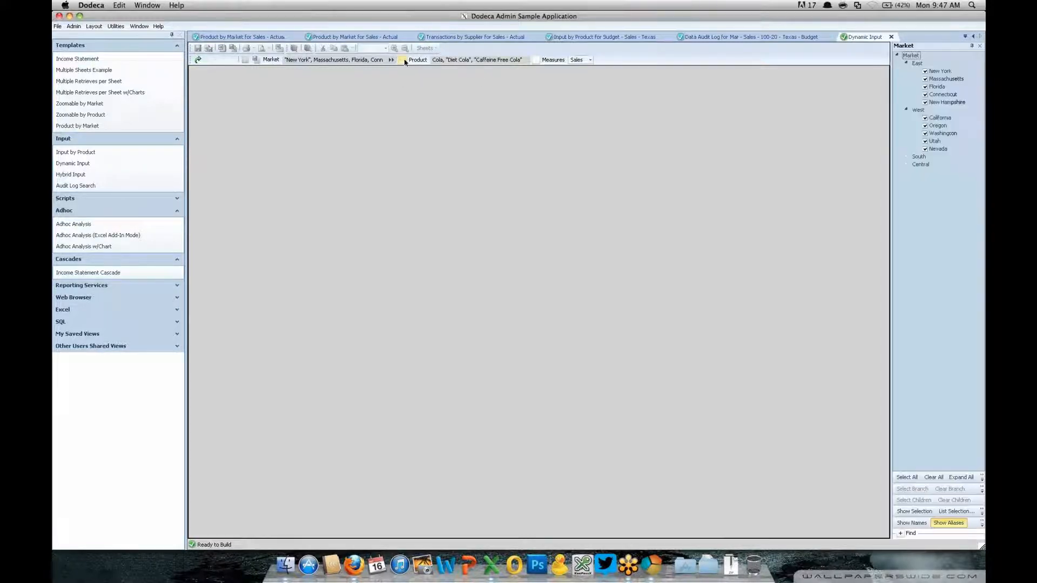
pyautogui.click(417, 59)
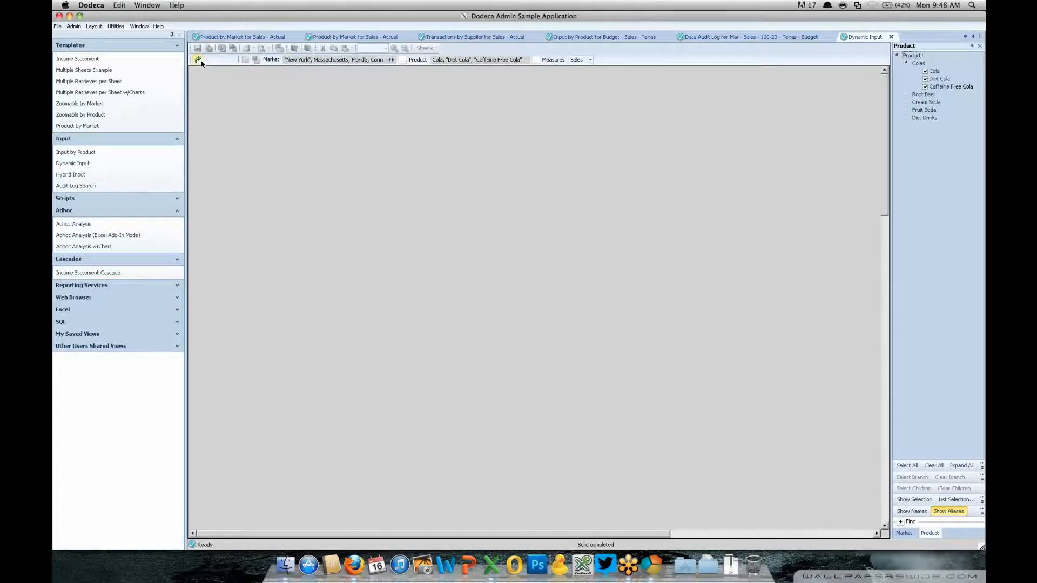
pyautogui.click(198, 59)
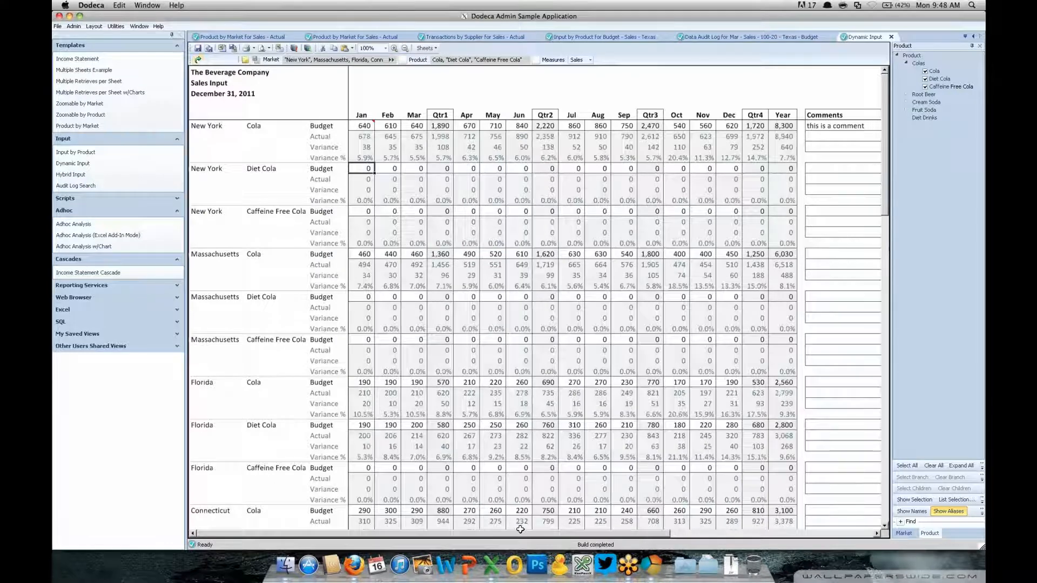
# - Enter 'this is another comment' beside the second New York Cola row in the Comments column
pyautogui.hscroll(3)
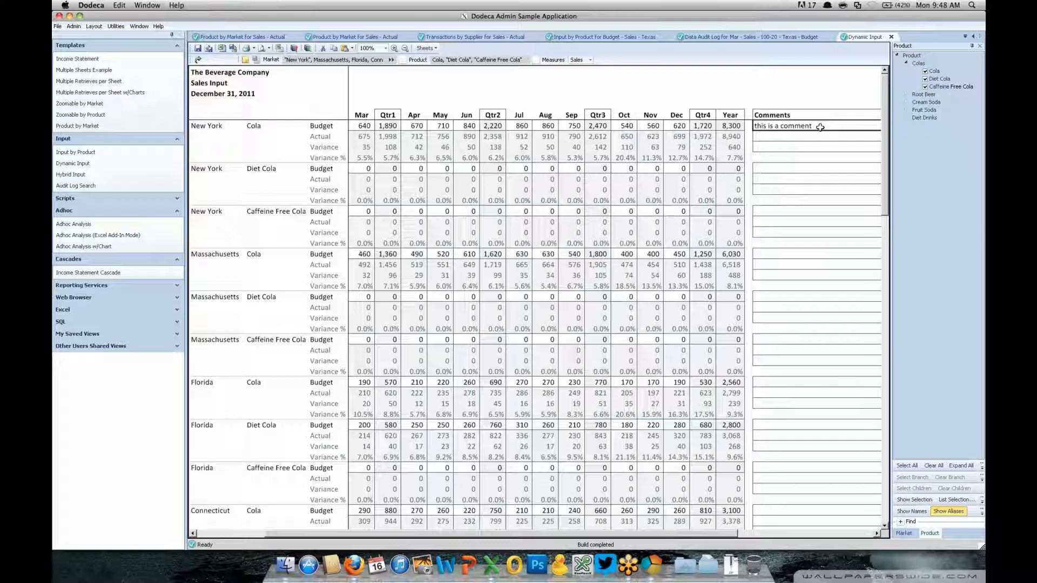
pyautogui.click(817, 136)
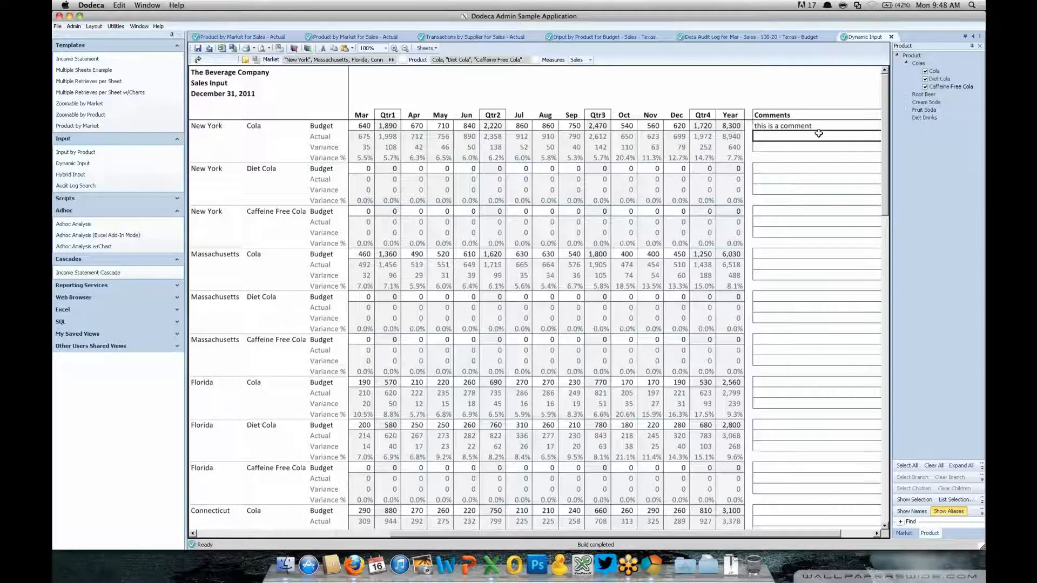
pyautogui.write('this is another co')
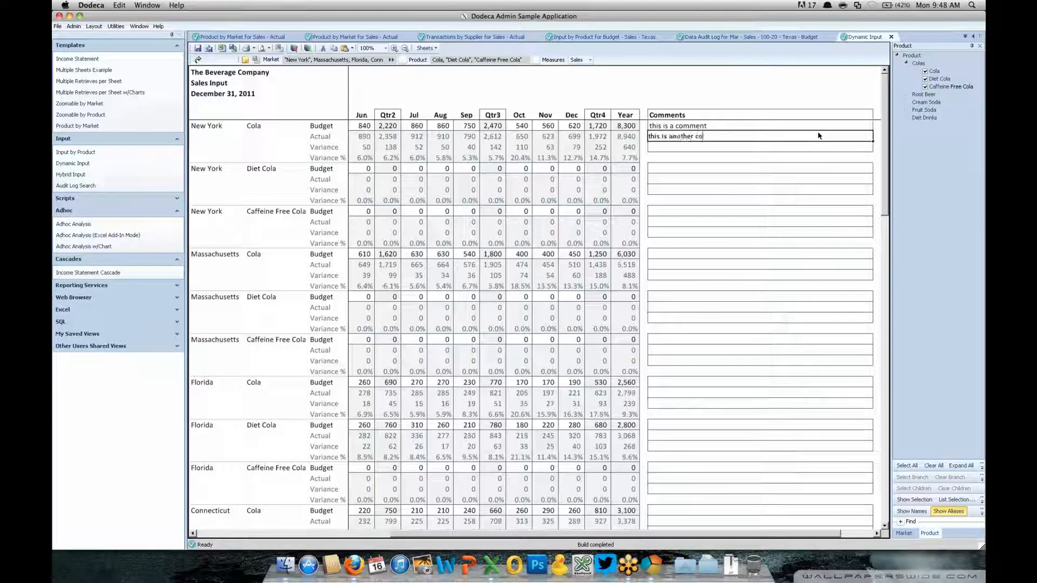
pyautogui.write('mment')
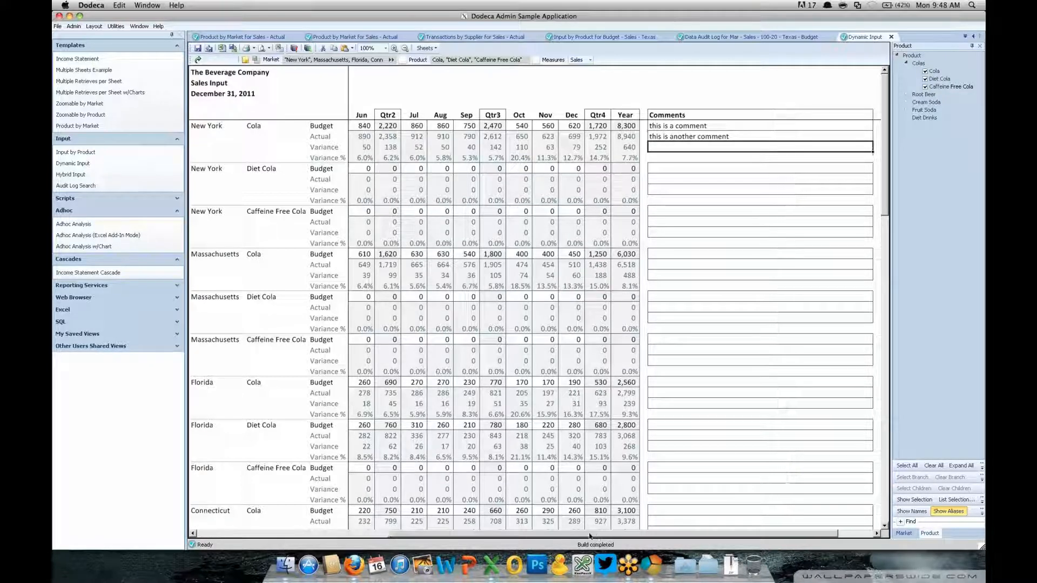
pyautogui.hscroll(-3)
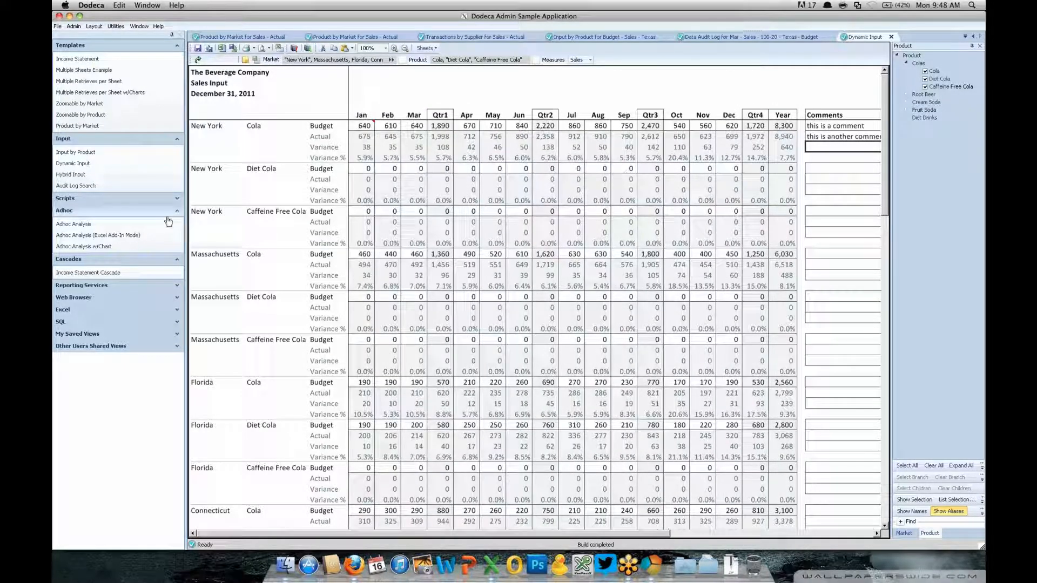
pyautogui.moveTo(106, 238)
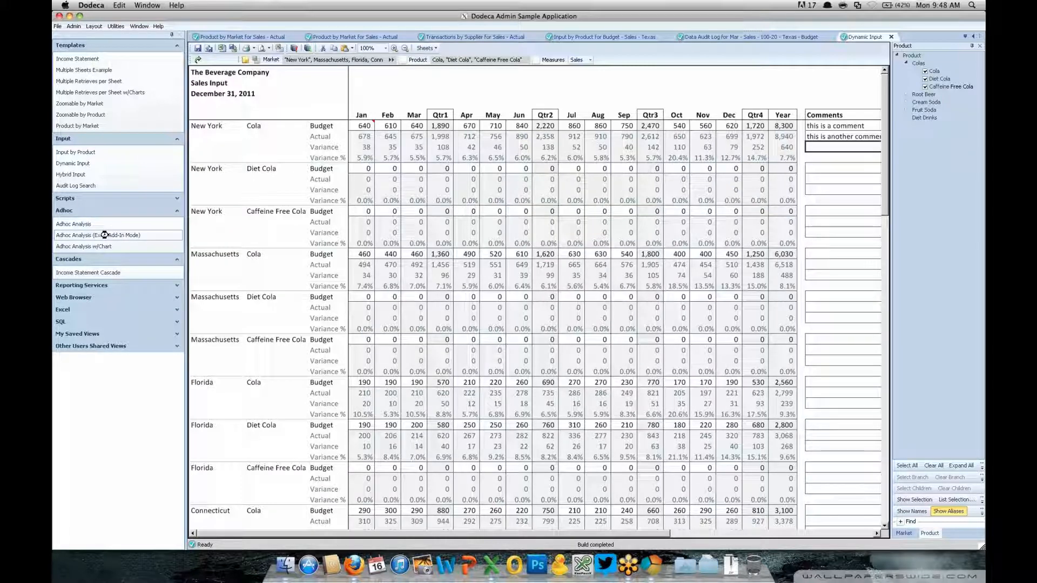
# - Sign on to Essbase with the password and retrieve Sample Basic, showing Year total 105522
pyautogui.click(98, 234)
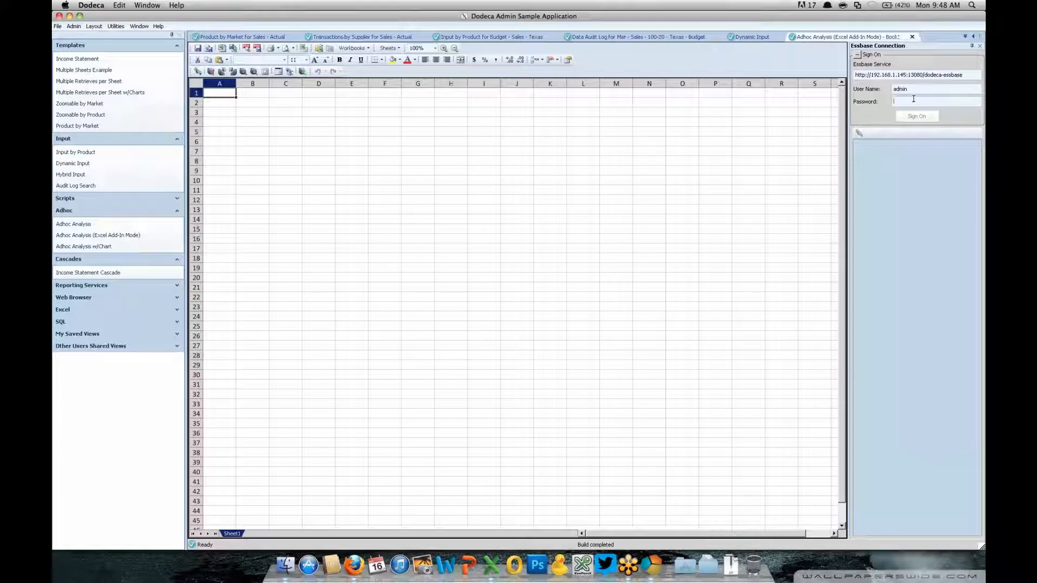
pyautogui.write('password')
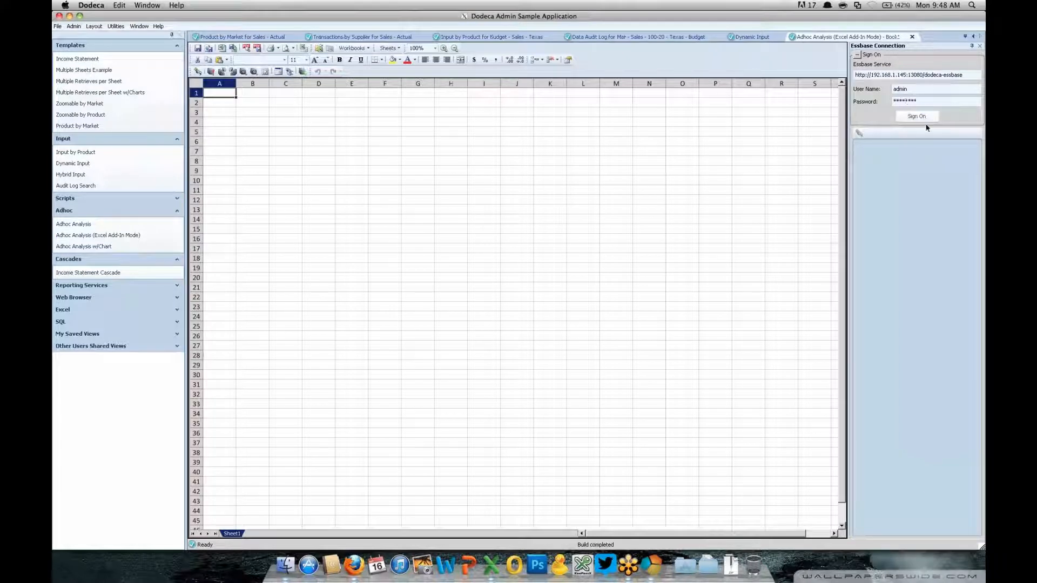
pyautogui.click(918, 116)
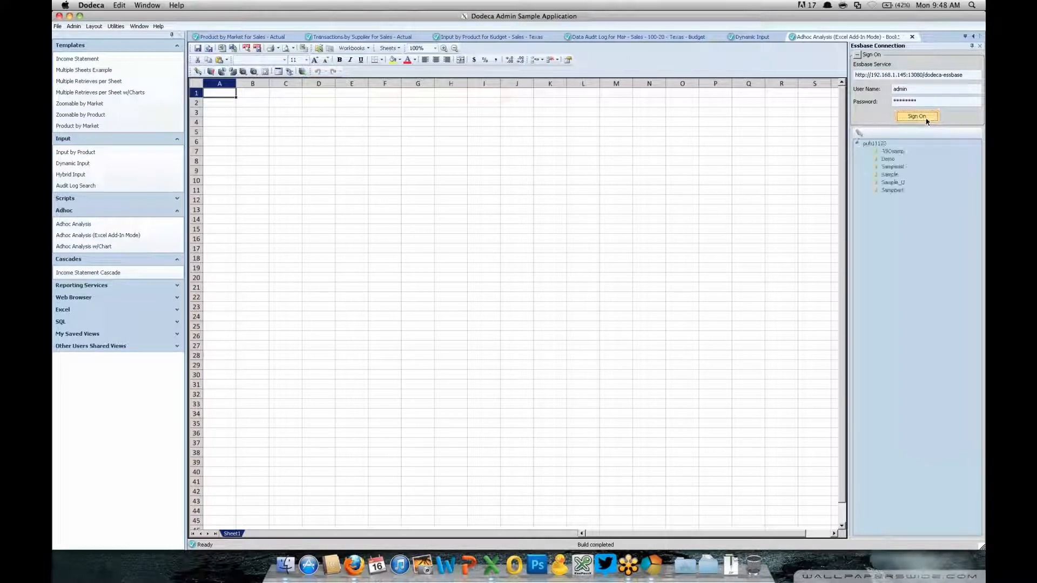
pyautogui.click(889, 174)
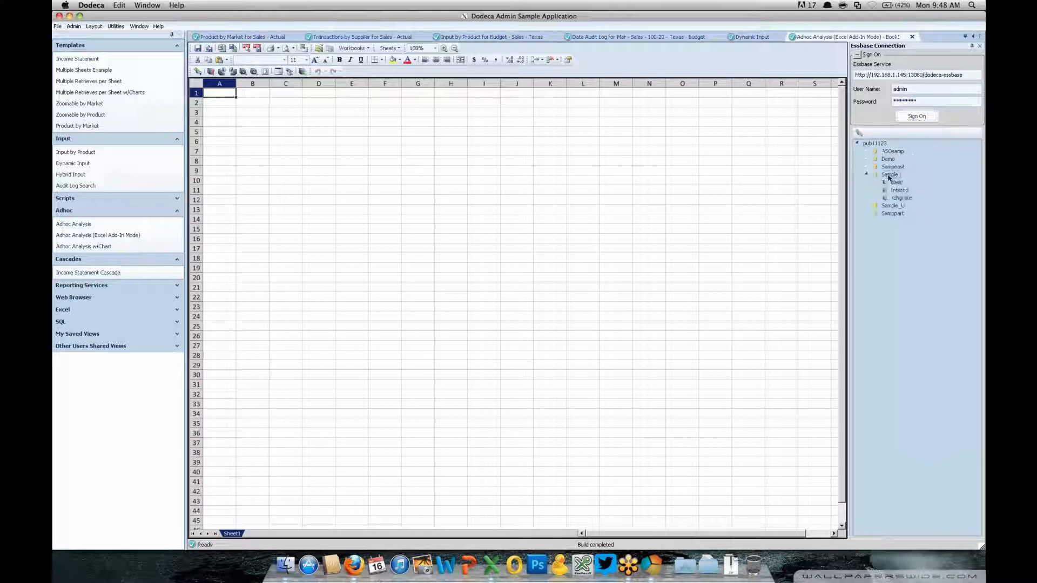
pyautogui.click(897, 181)
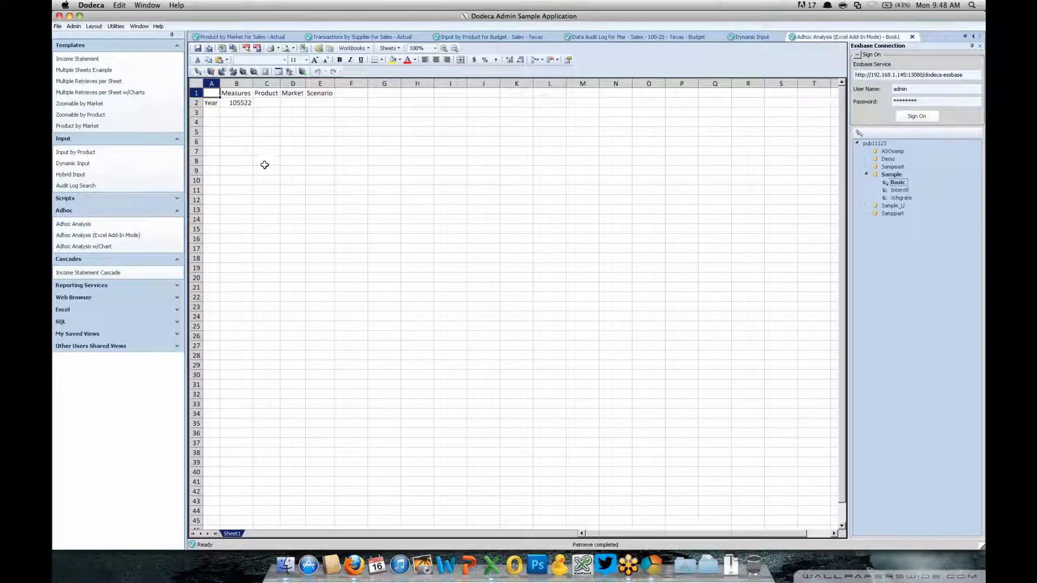
# - Drill into Year so months run across columns with products and measures down the rows
pyautogui.doubleClick(211, 103)
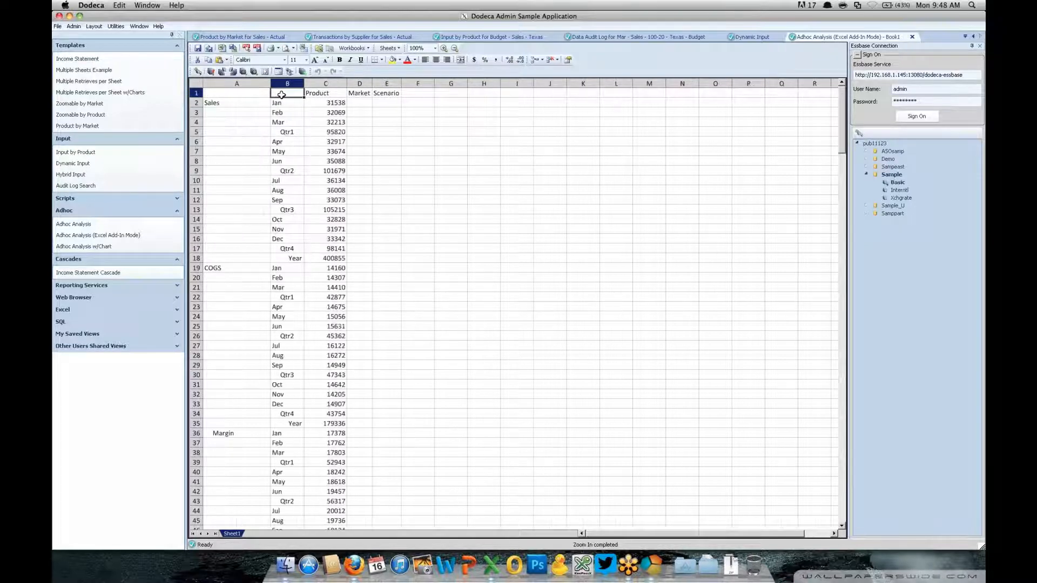
pyautogui.click(286, 102)
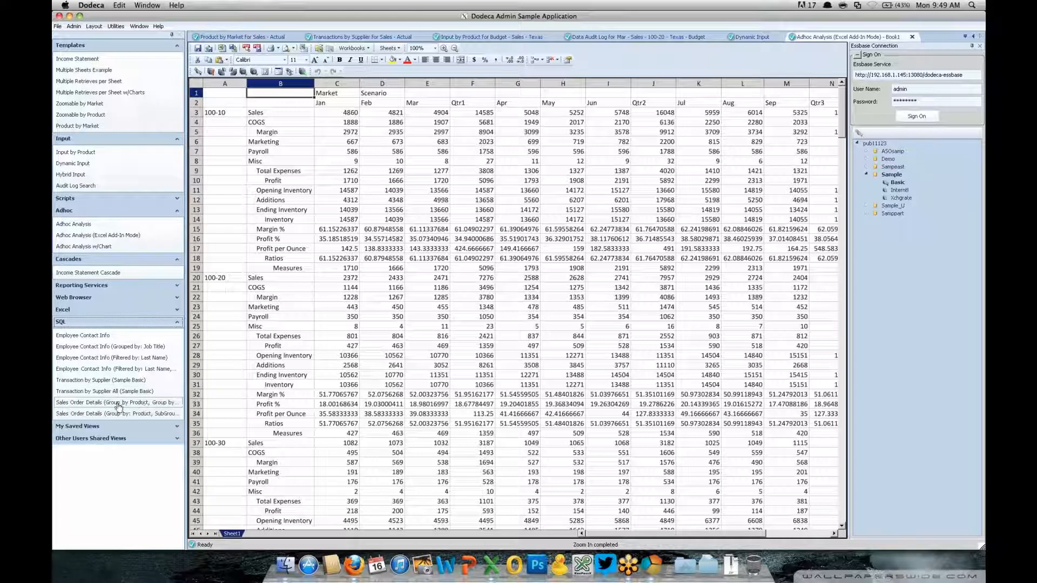
pyautogui.moveTo(97, 407)
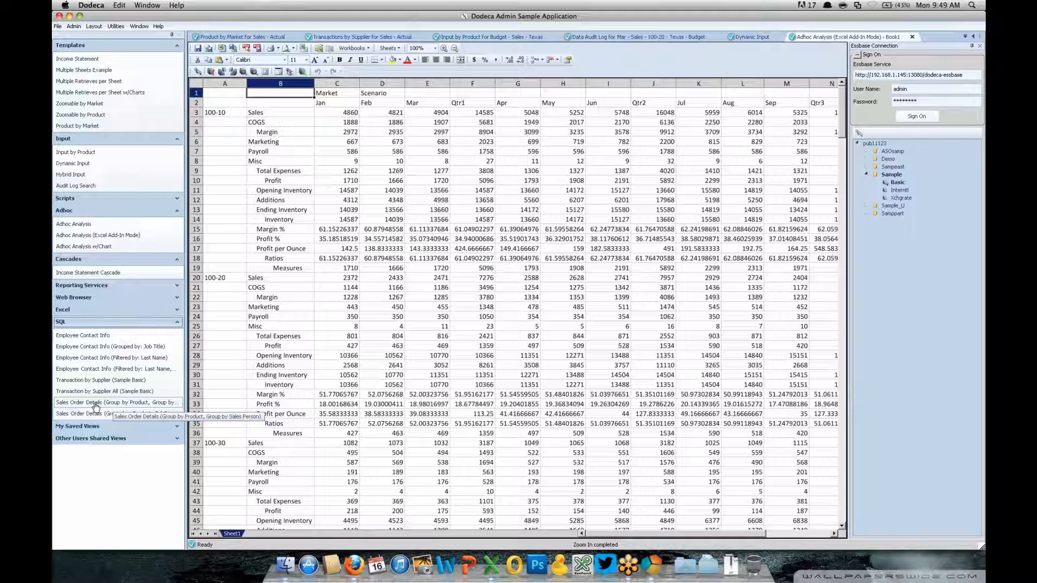
pyautogui.moveTo(93, 403)
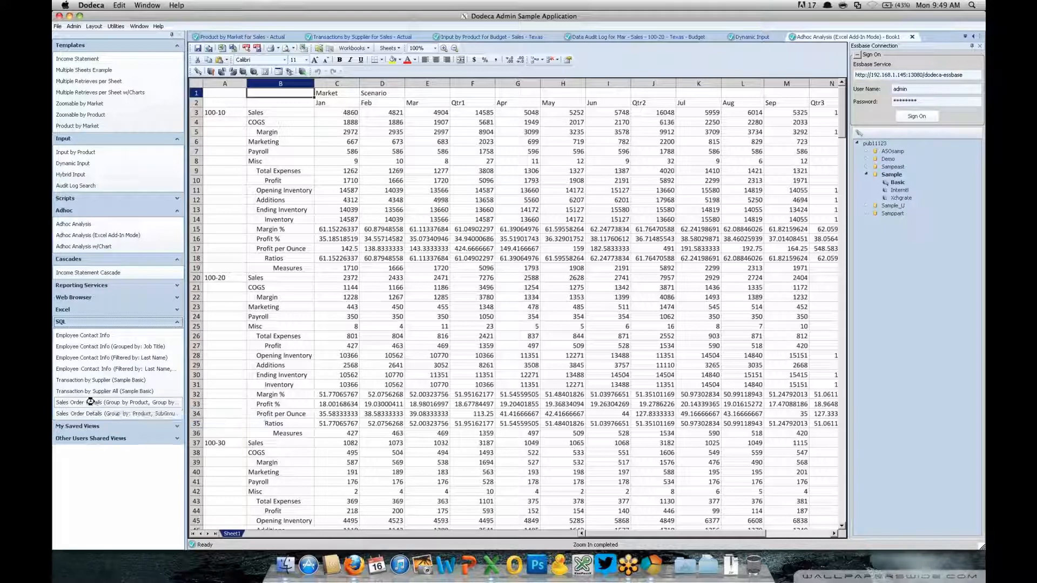
# - Build Sales Order Details (by Product, by Sales Person) with all products and all salespeople selected
pyautogui.click(117, 402)
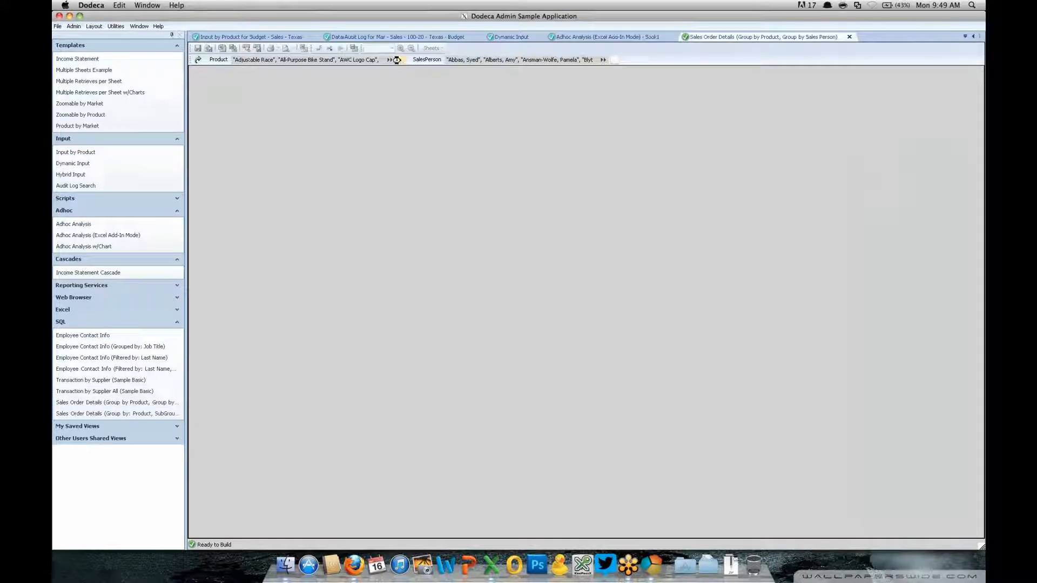
pyautogui.click(389, 60)
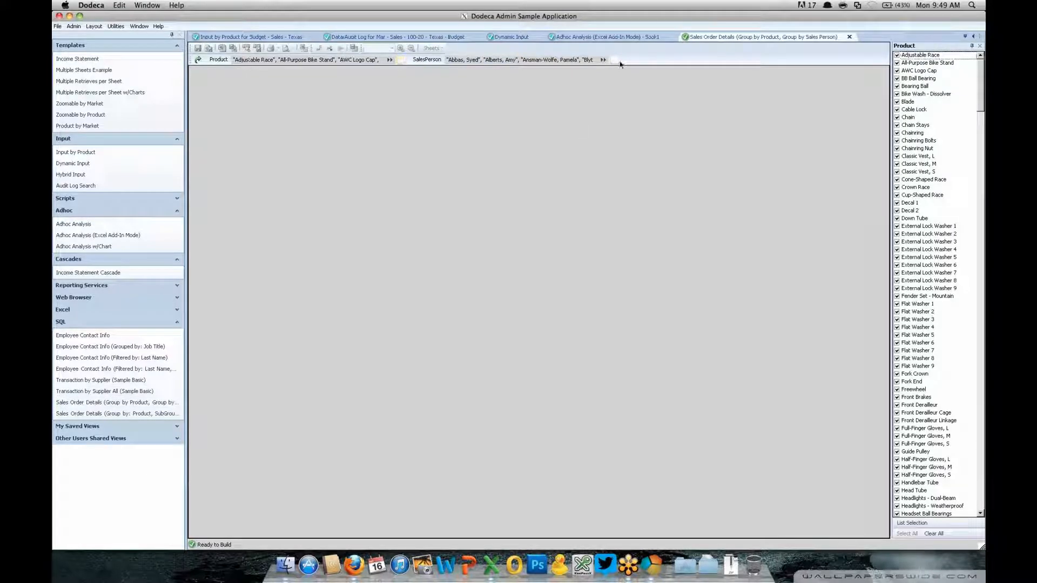
pyautogui.click(603, 60)
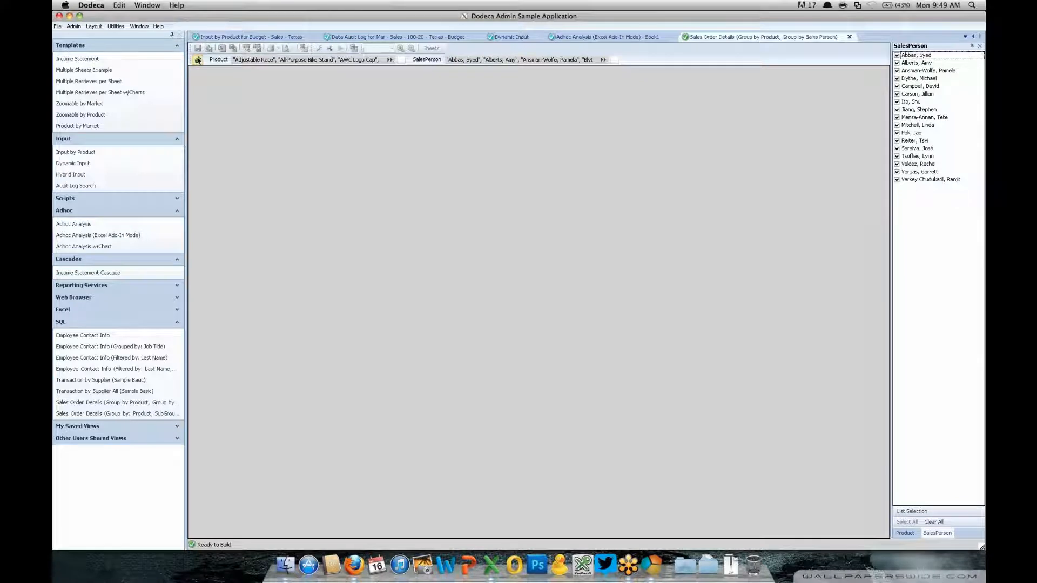
pyautogui.click(196, 61)
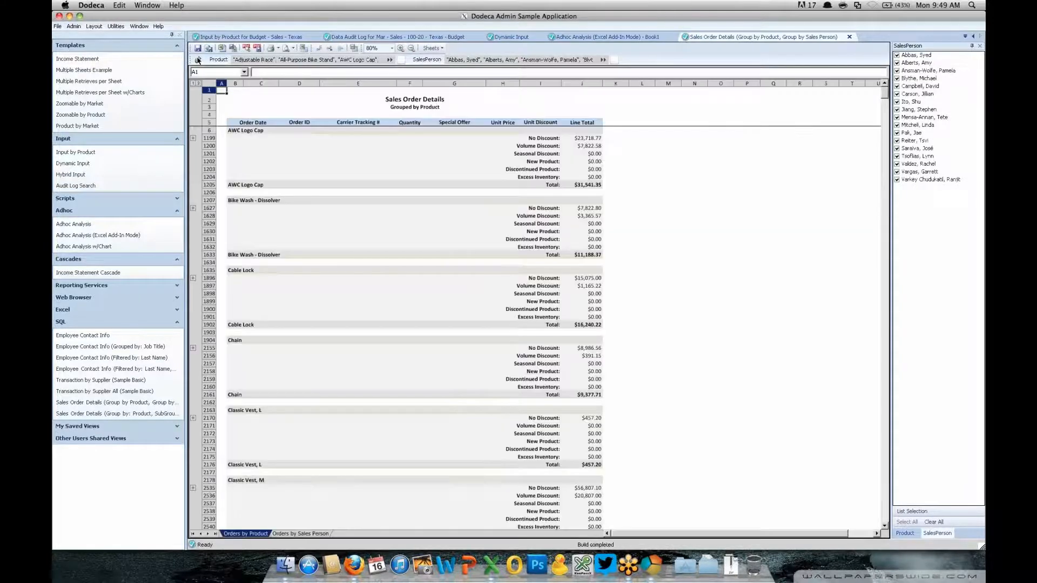
pyautogui.moveTo(691, 200)
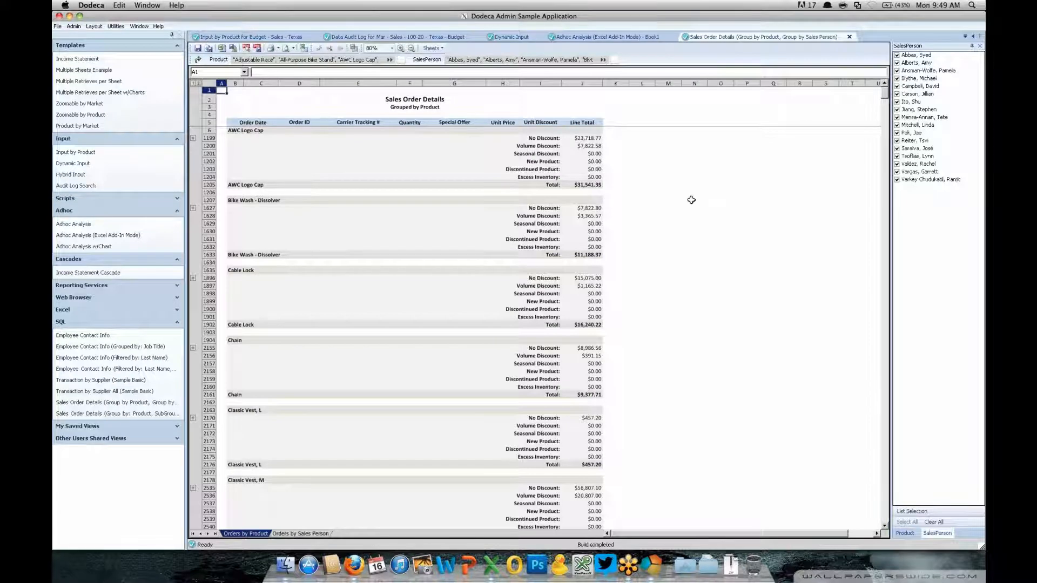
# - Review Orders by Product, then the Orders by Sales Person sheet with discount totals per salesperson
pyautogui.scroll(-3)
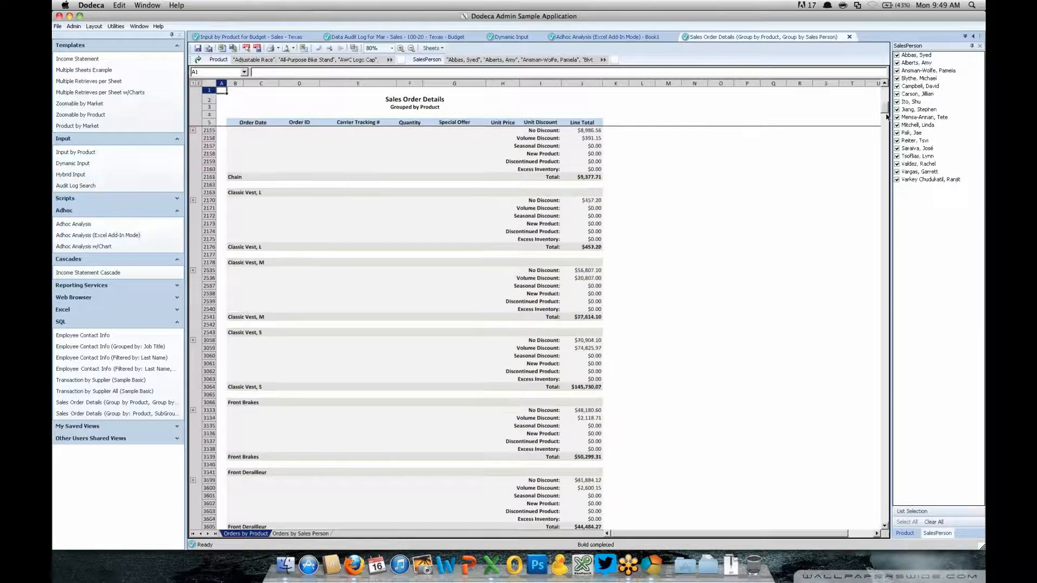
pyautogui.scroll(-3)
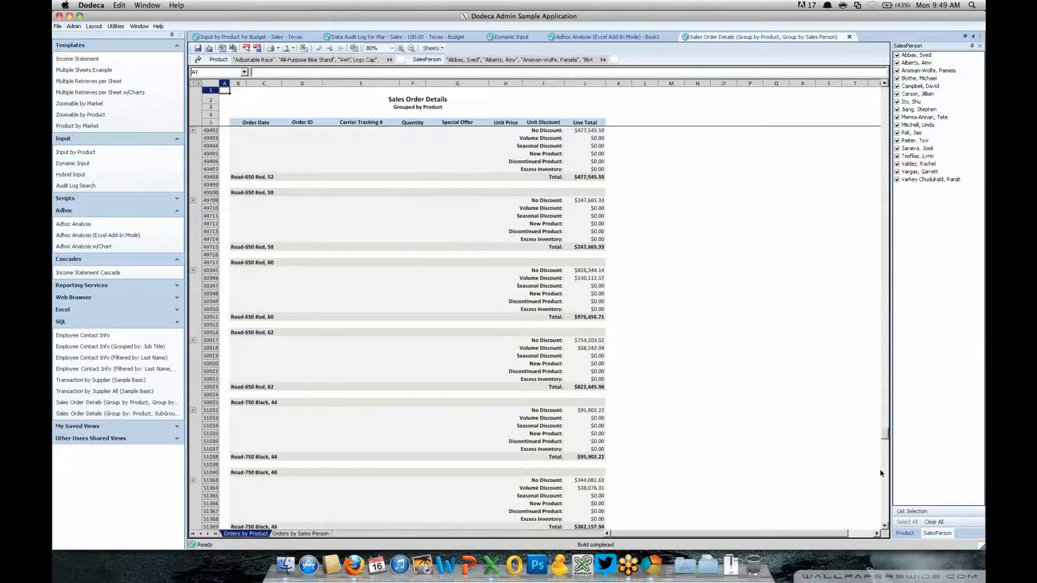
pyautogui.scroll(-3)
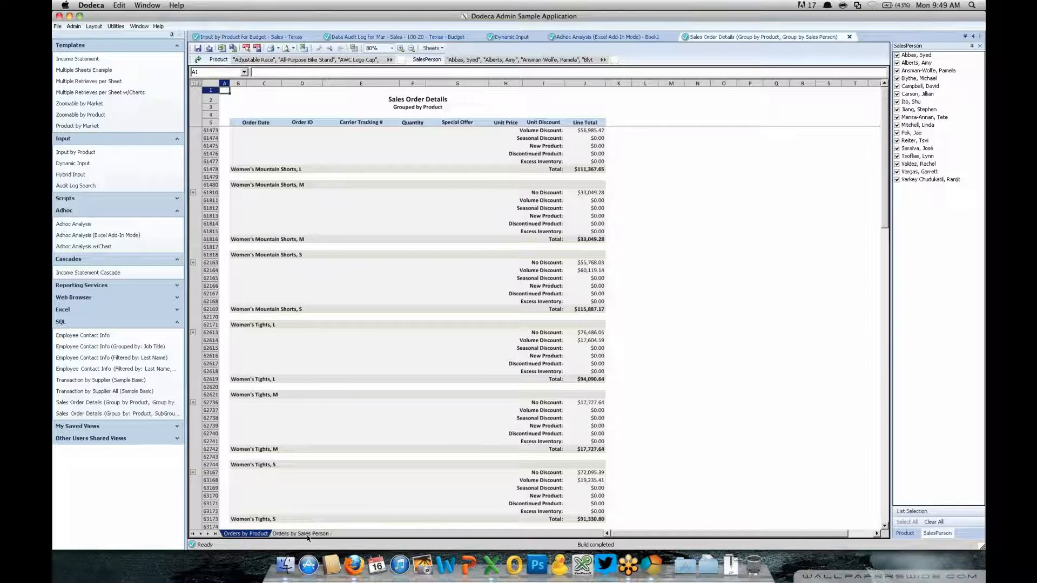
pyautogui.click(301, 534)
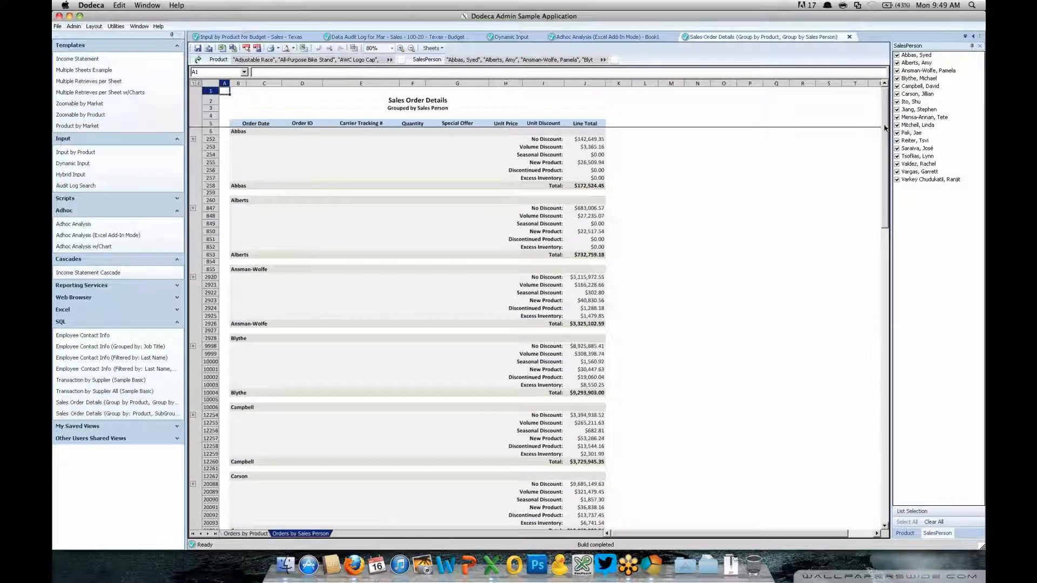
pyautogui.scroll(-3)
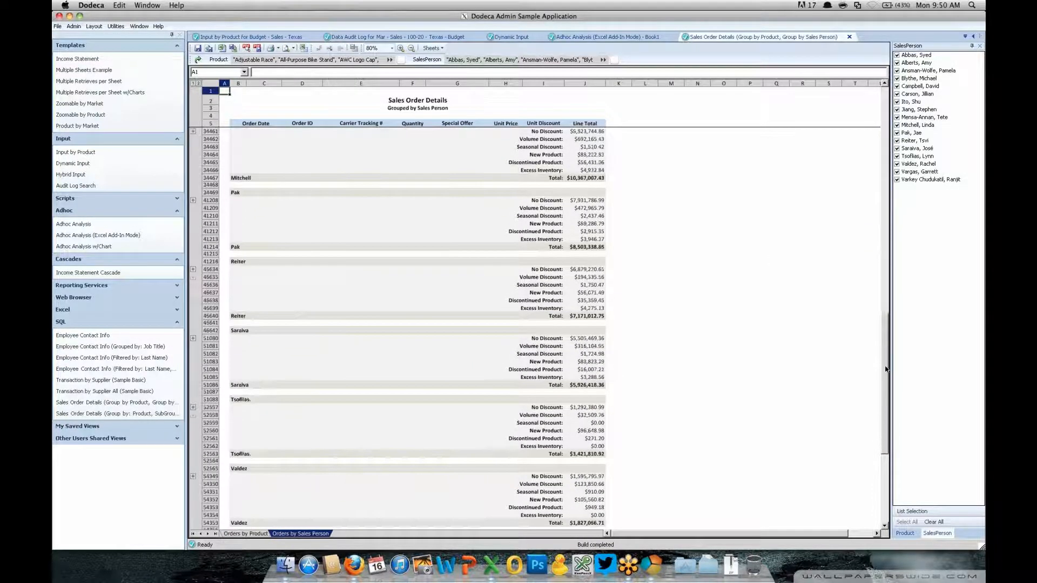
pyautogui.scroll(-3)
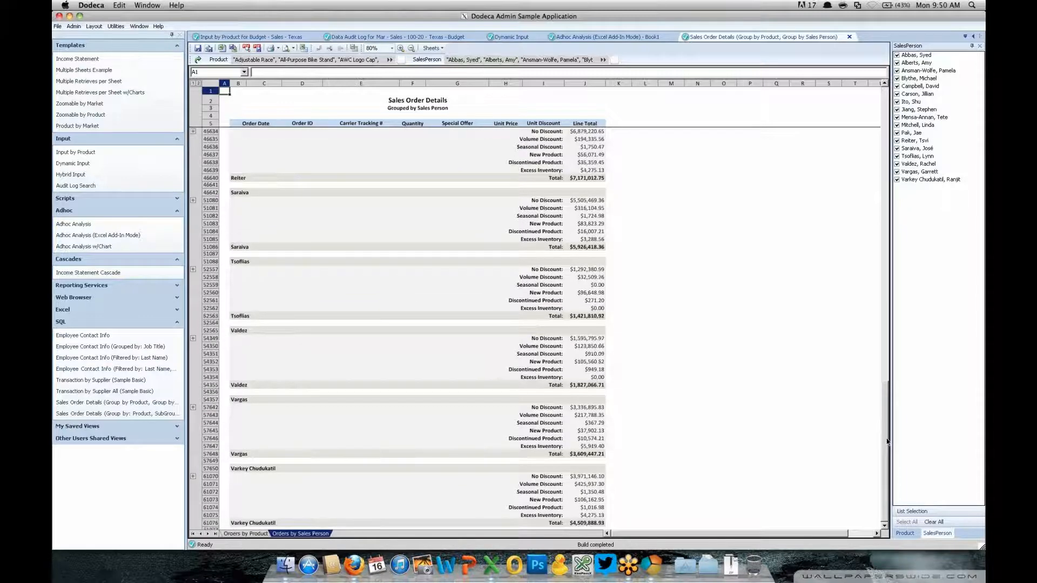
pyautogui.scroll(3)
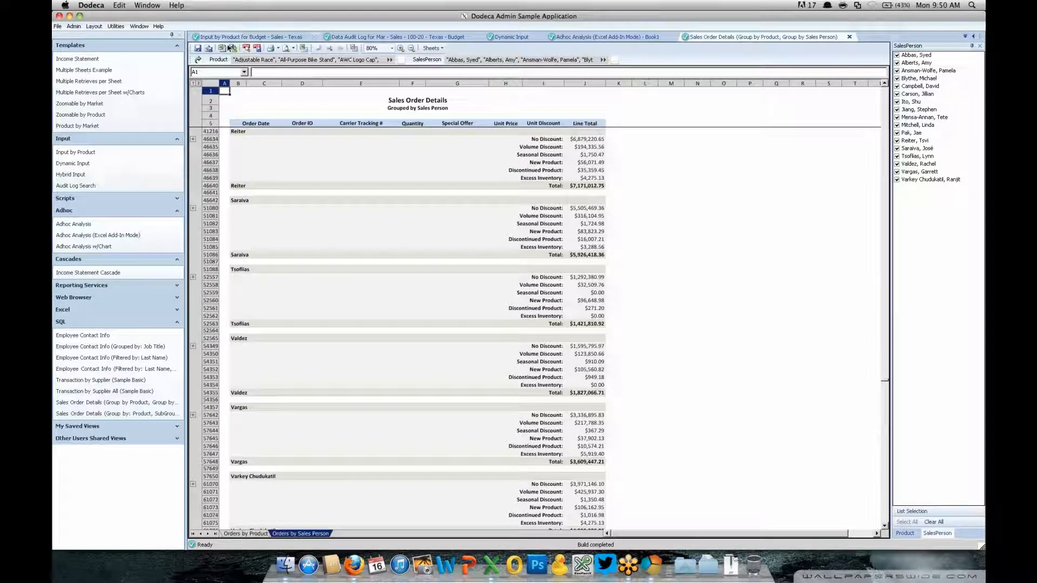